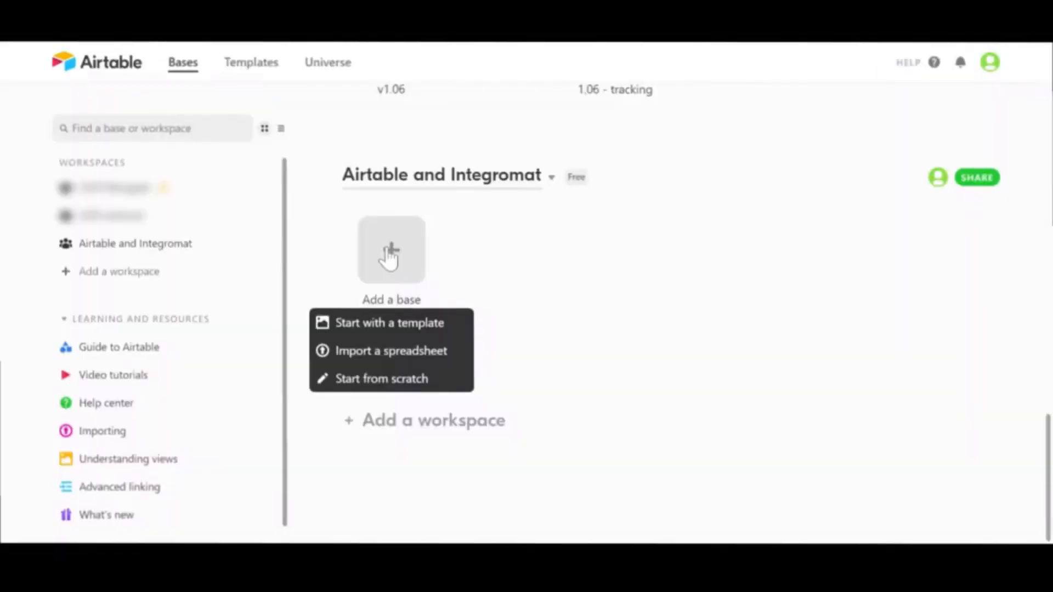
Add a new base from scratch in the Airtable and Integromat workspace
left_click(382, 378)
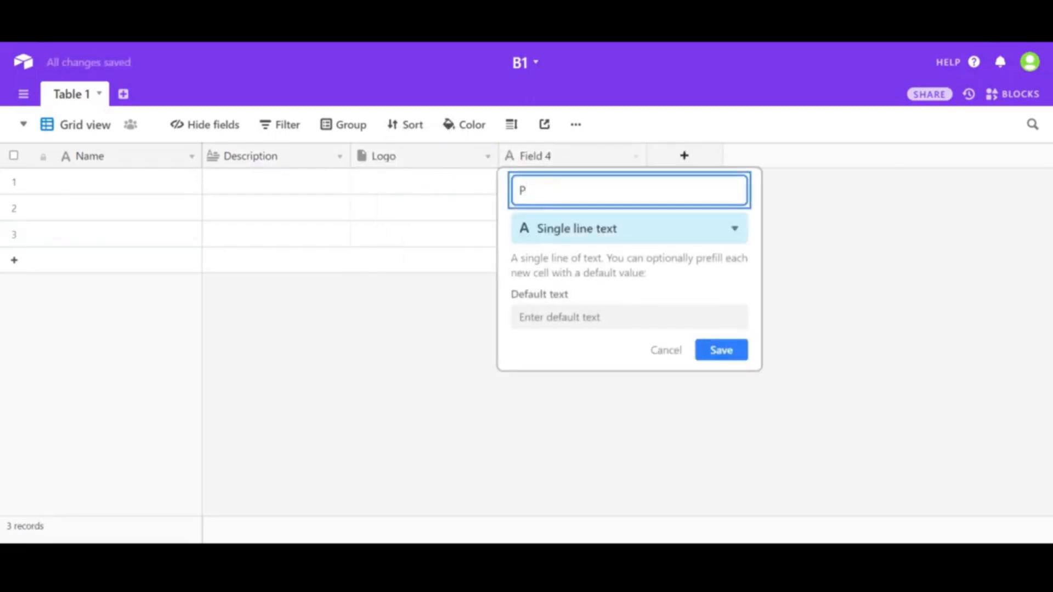
Add Users as a Number field, Price as Currency, and a Last Modified time field
left_click(628, 228)
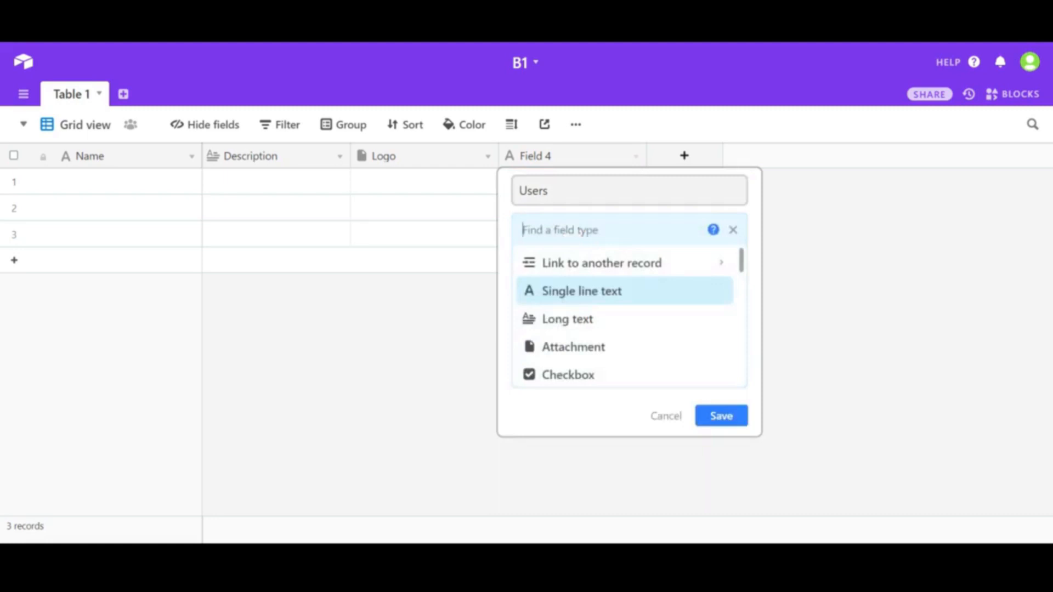
scroll("down", 3)
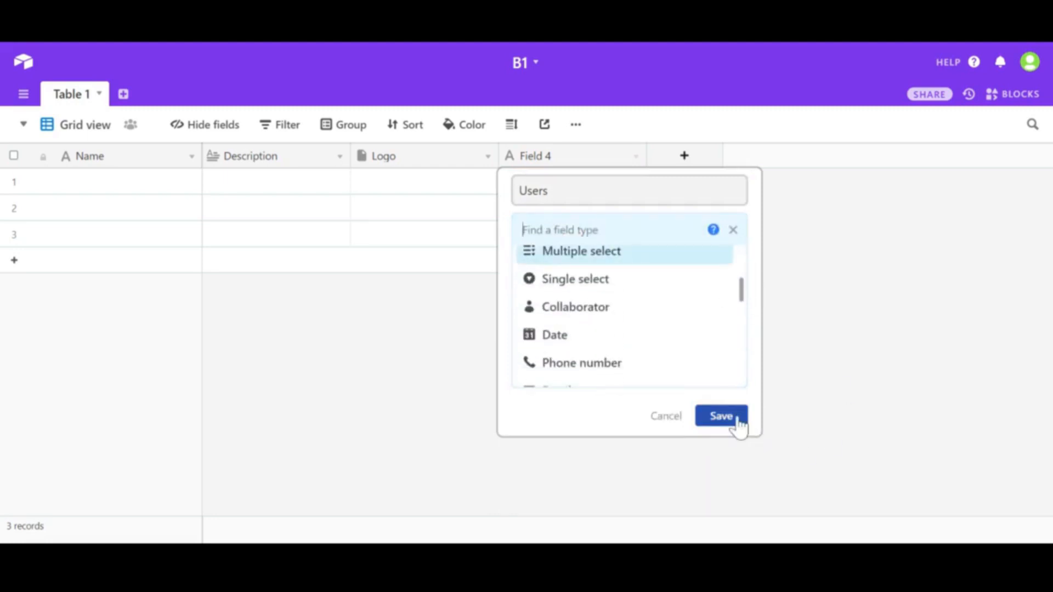
left_click(628, 228)
type("Price")
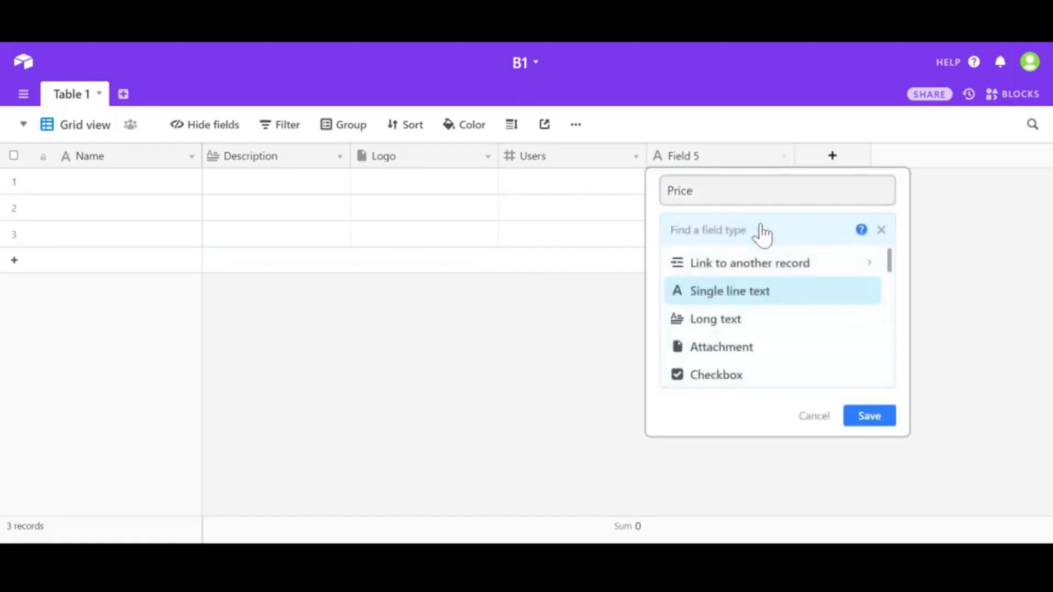
left_click(867, 415)
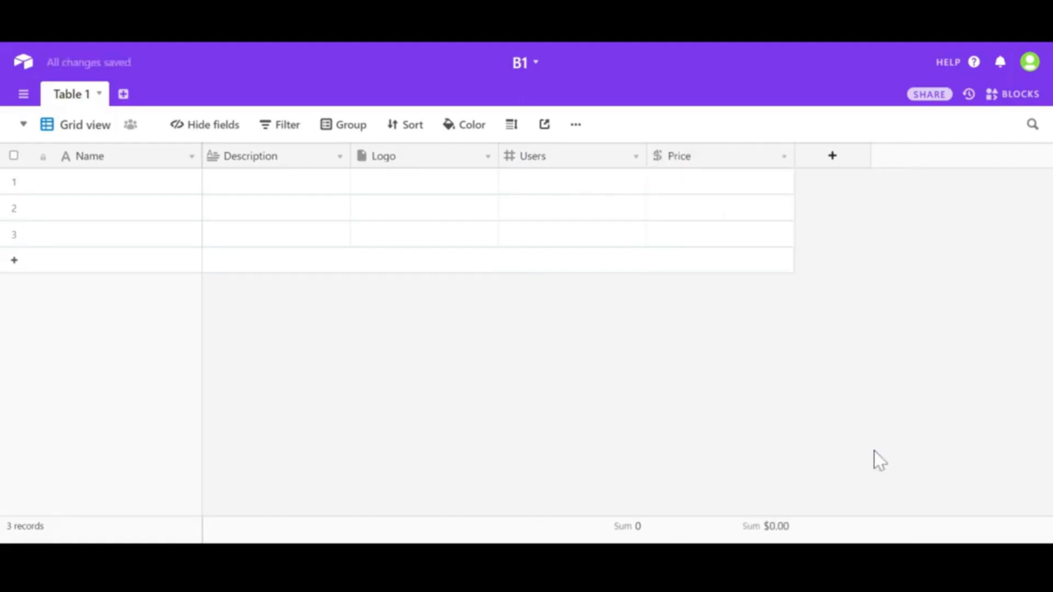
left_click(832, 156)
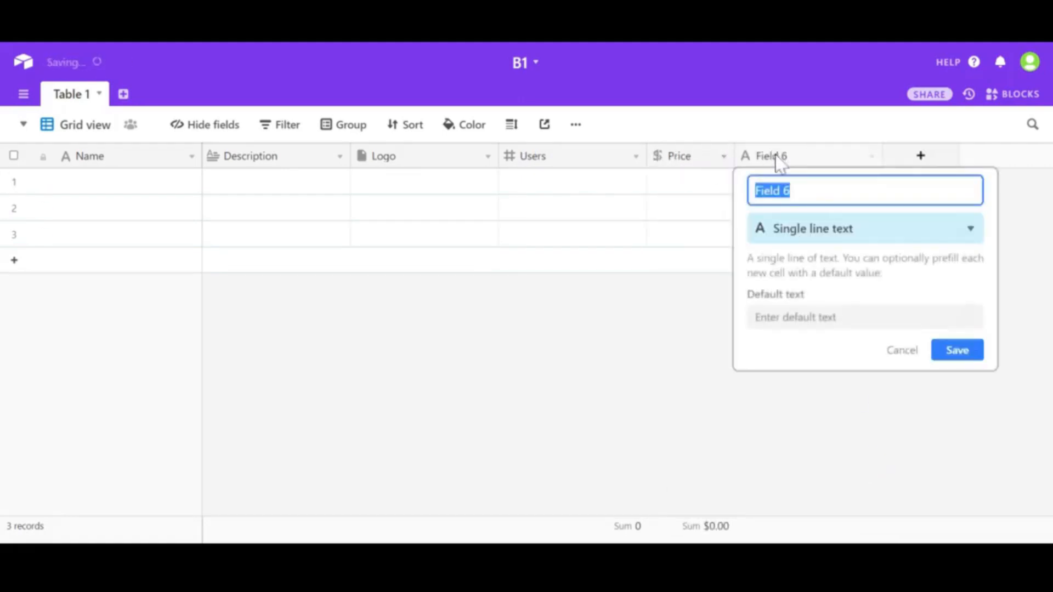
type("Last Modi")
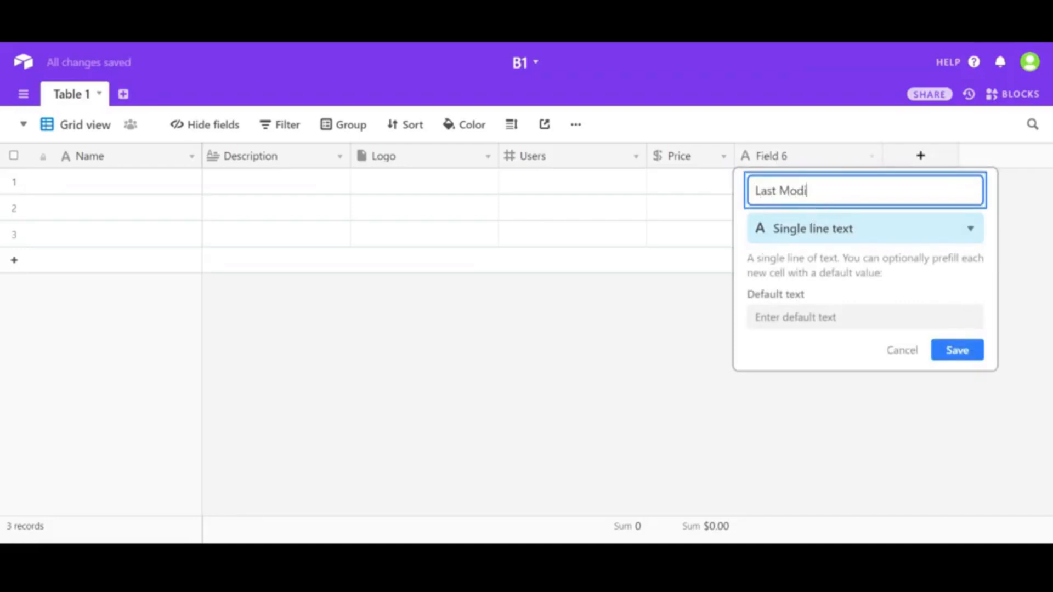
left_click(864, 228)
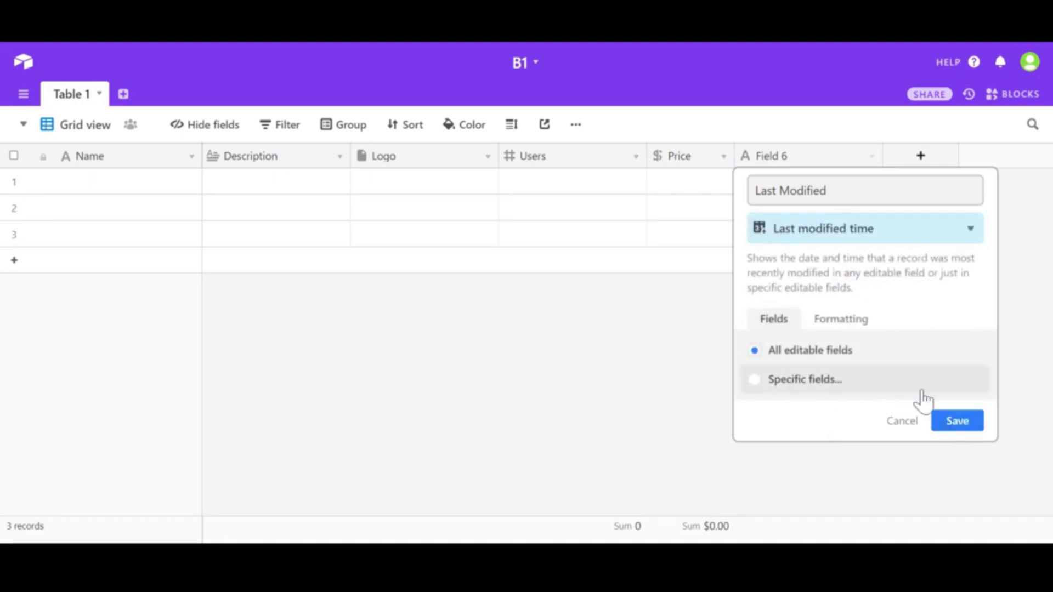
Save Last Modified, add Integromat and Airtable records, describing Integromat as 'Glue of the internet. Link anything'
left_click(956, 421)
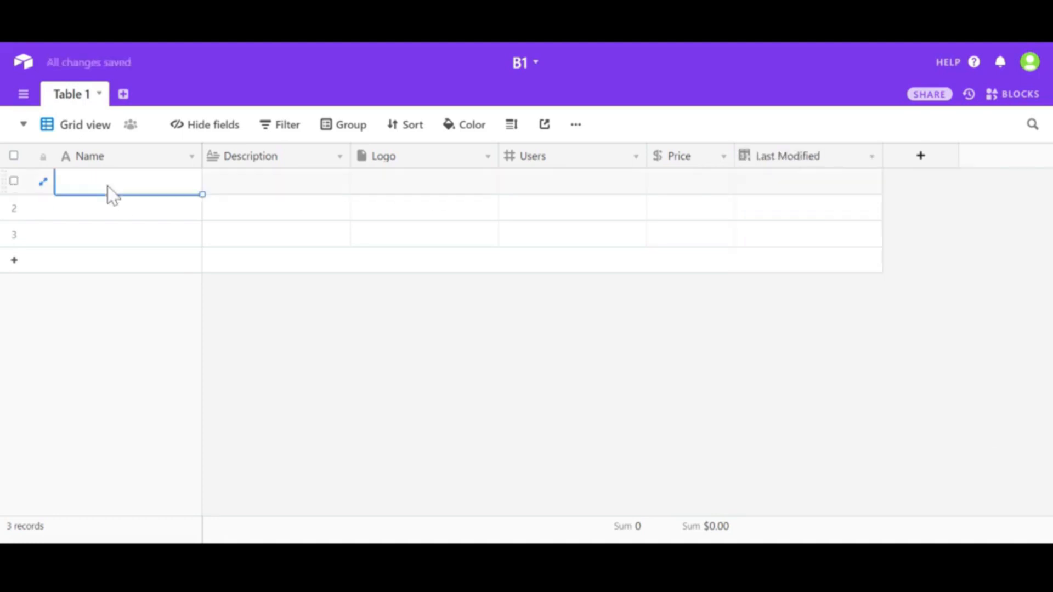
type("Integra")
left_click(276, 182)
type("Glu")
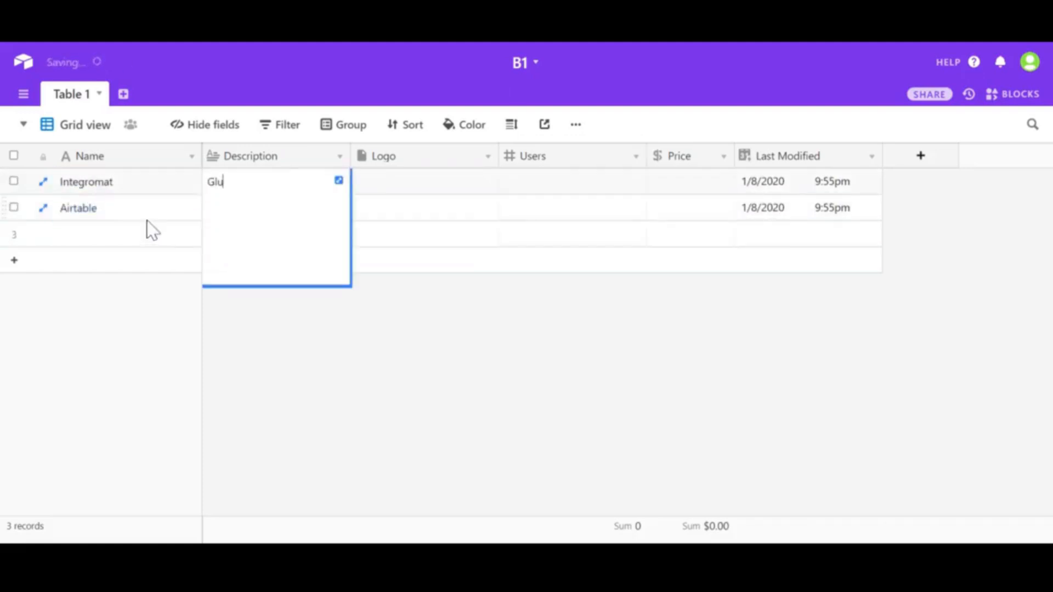
type("e of the internet. Link anything.")
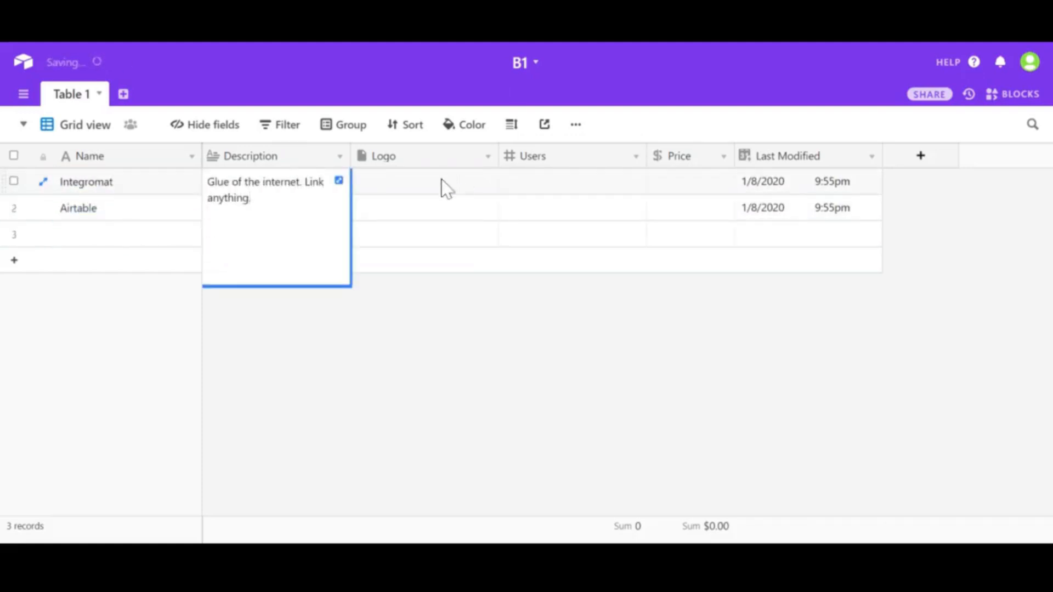
left_click(571, 181)
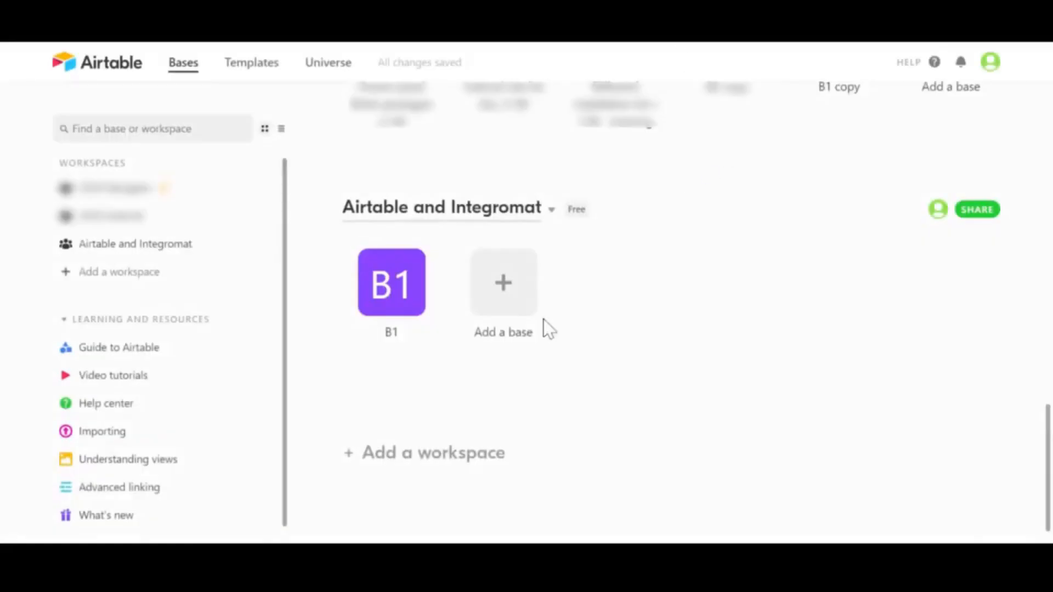
Duplicate B1 with its records into a new base named B2 in a different colour
right_click(390, 282)
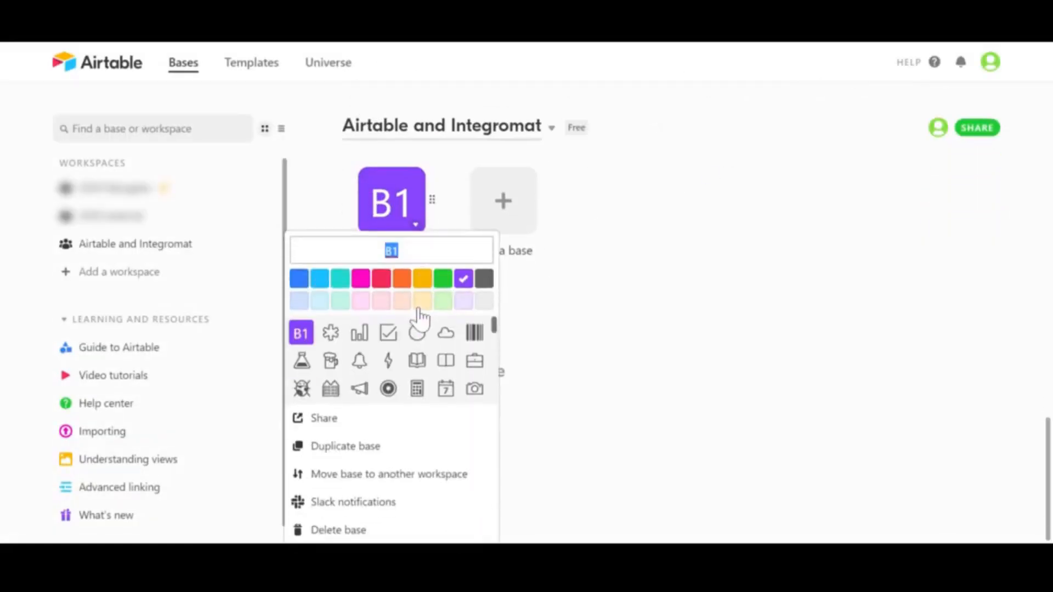
left_click(344, 446)
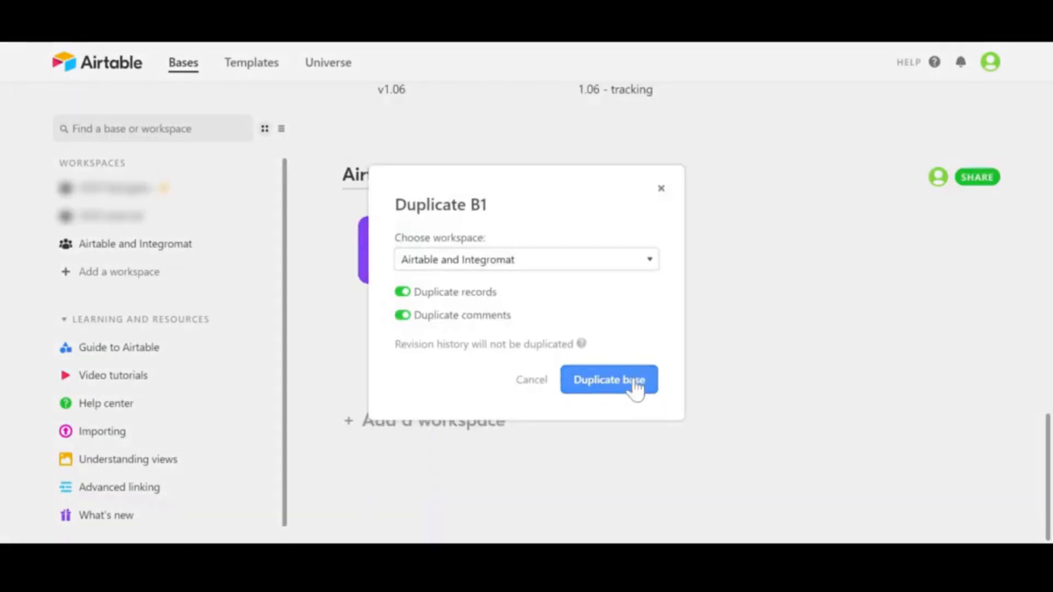
left_click(609, 380)
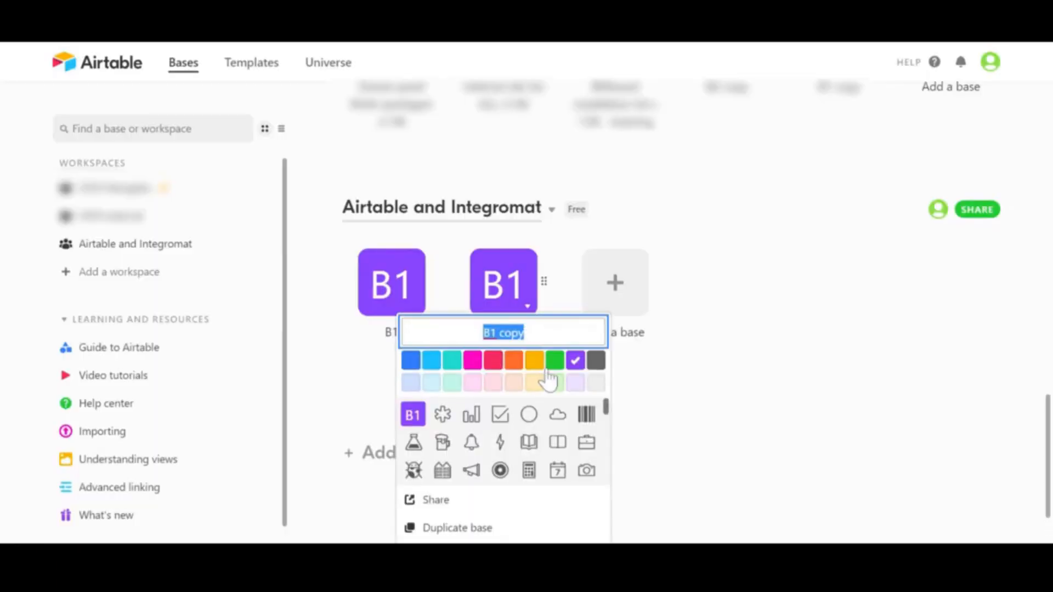
type("B2")
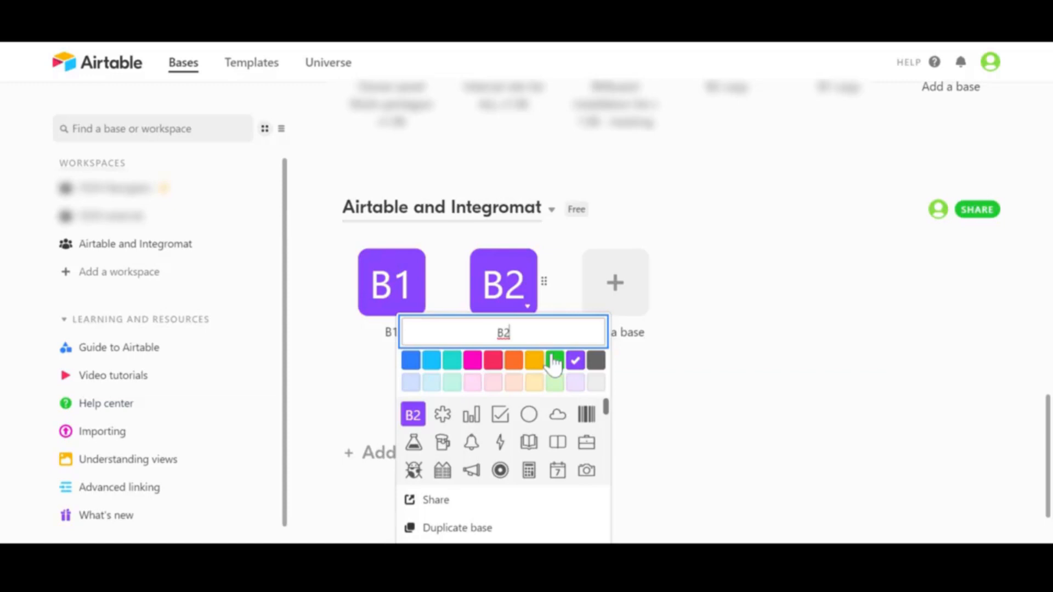
left_click(513, 360)
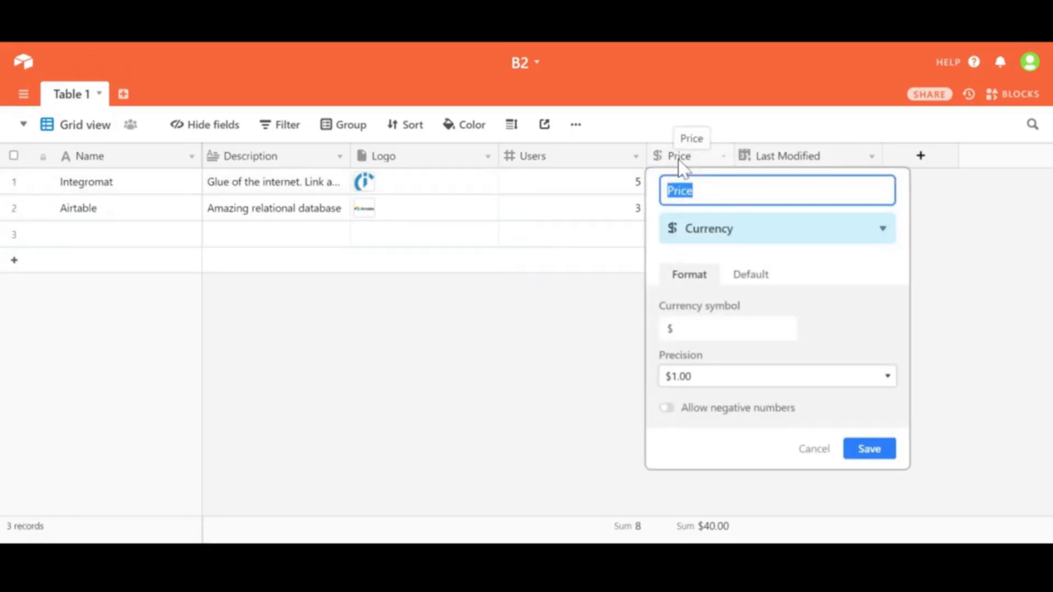
Rename the Price field in B2 to Cost
type("Cost")
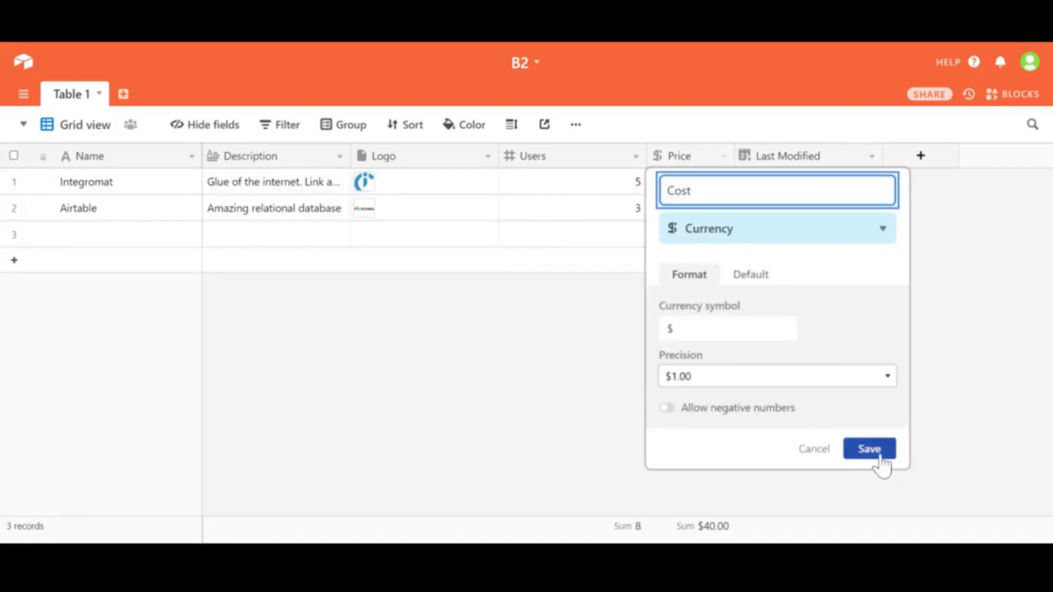
left_click(868, 449)
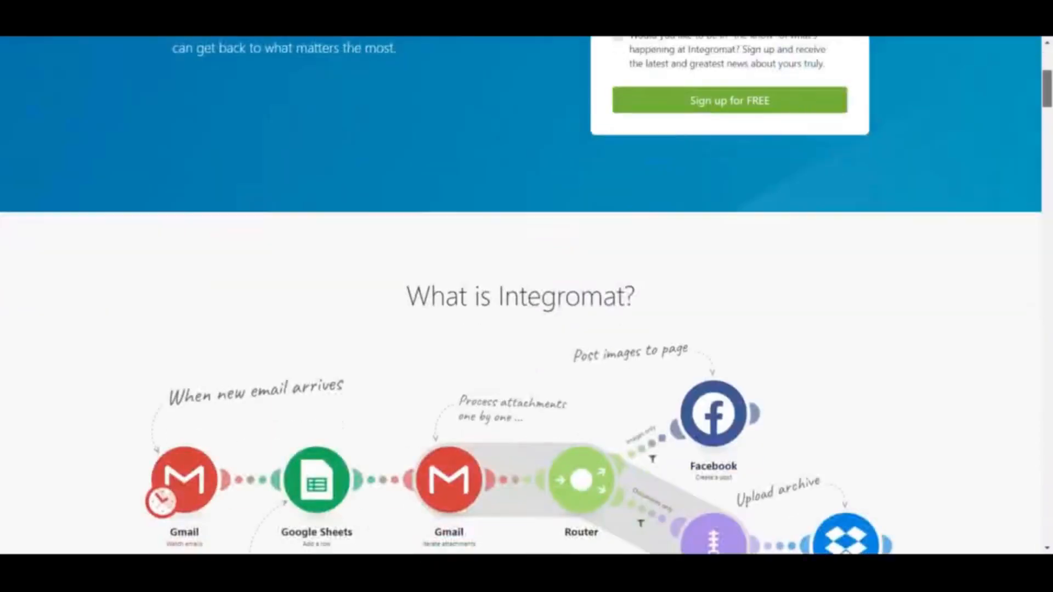
Create a new scenario in the Airtable Integromat folder and pick Airtable as a service
scroll("down", 3)
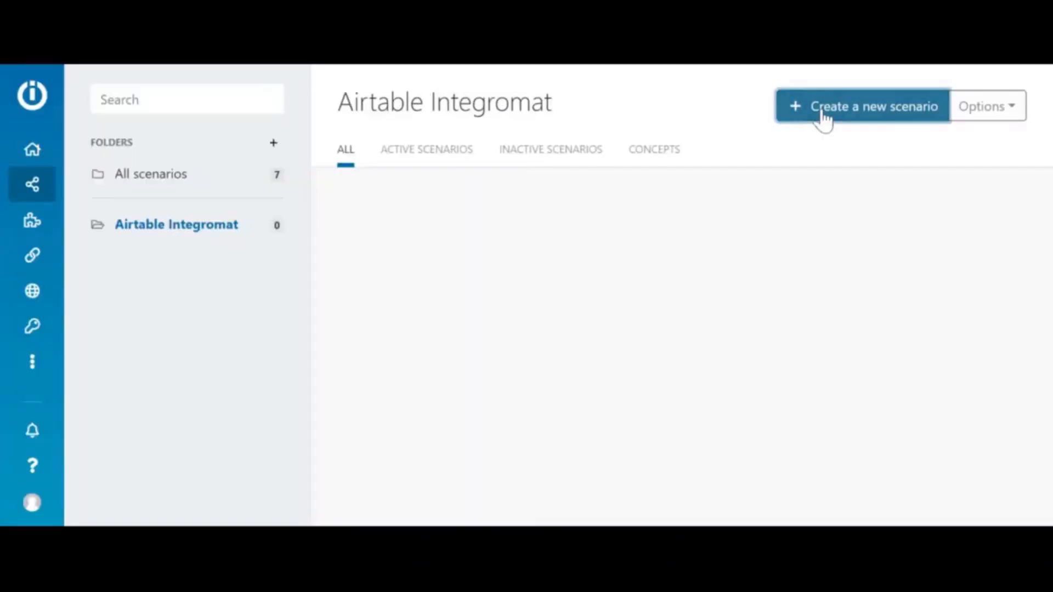
left_click(862, 105)
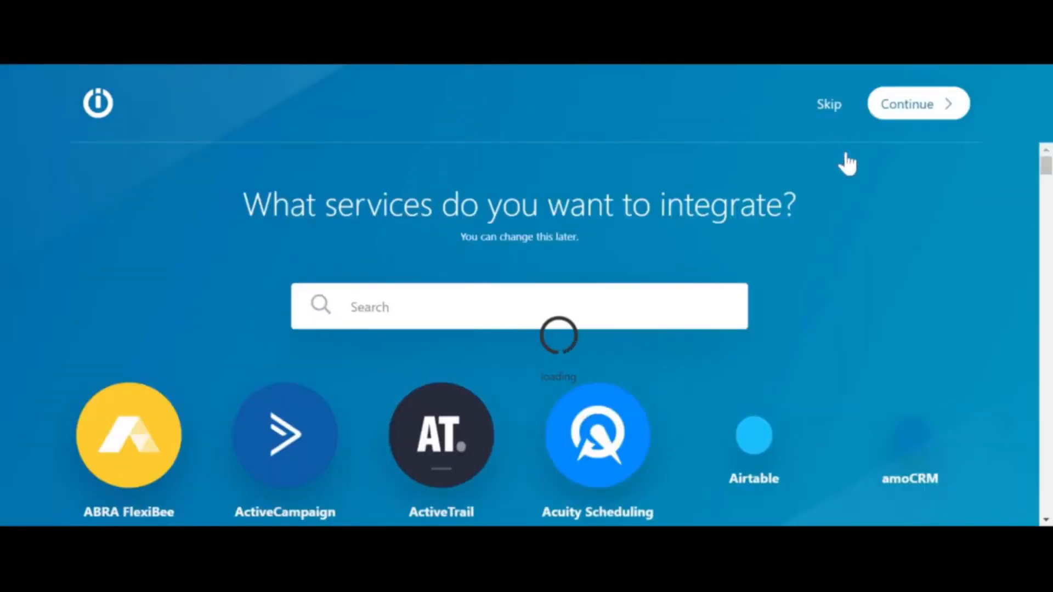
left_click(754, 435)
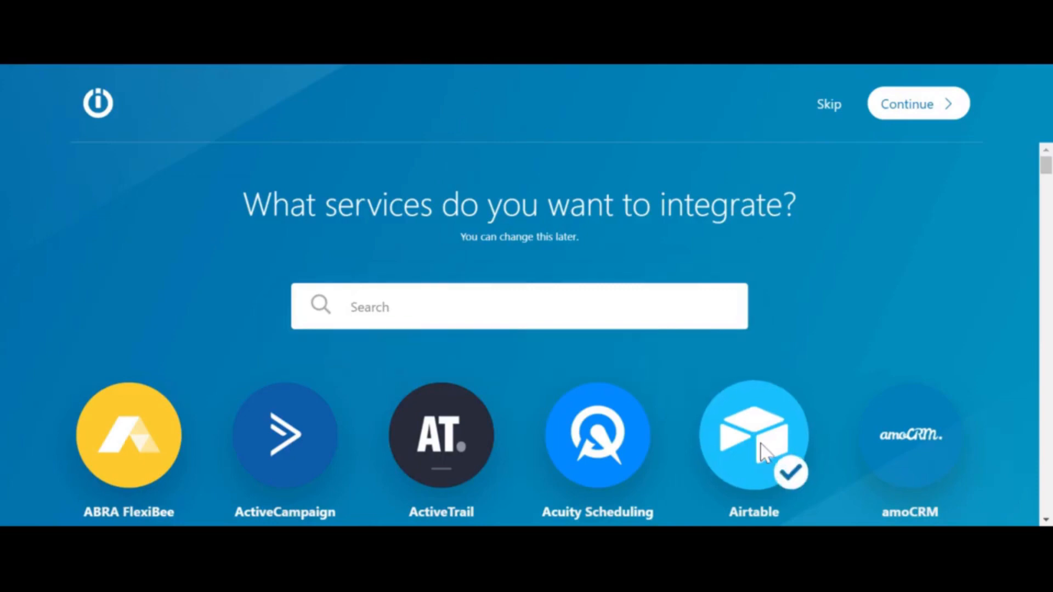
left_click(918, 103)
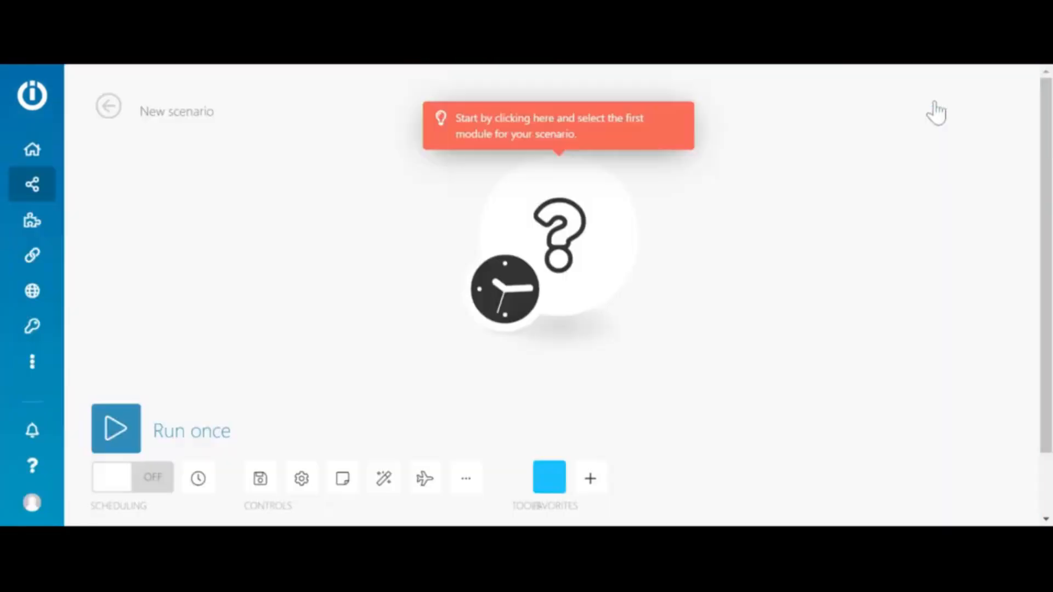
left_click(557, 242)
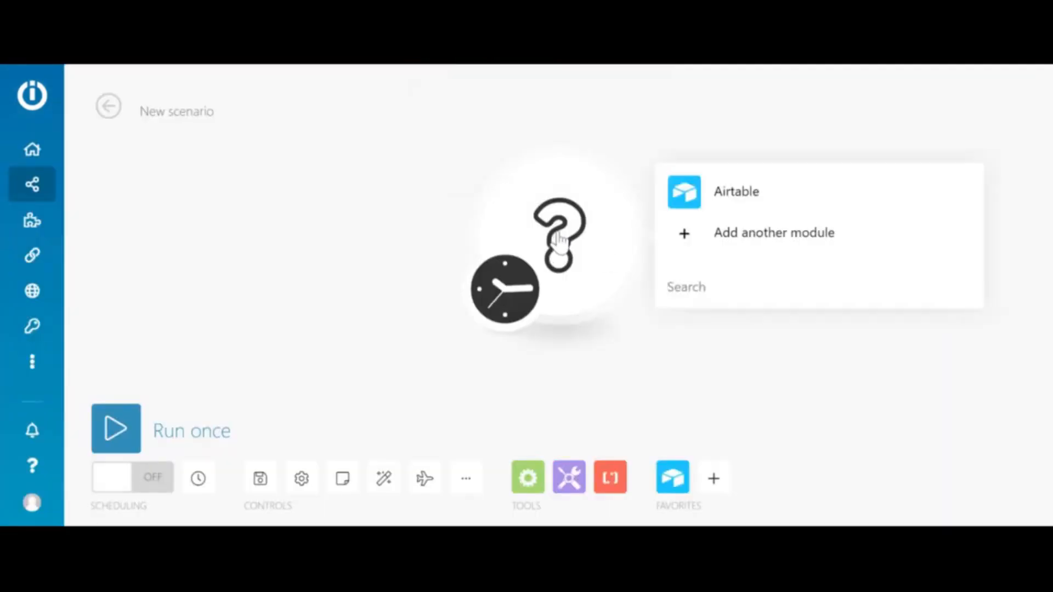
left_click(736, 192)
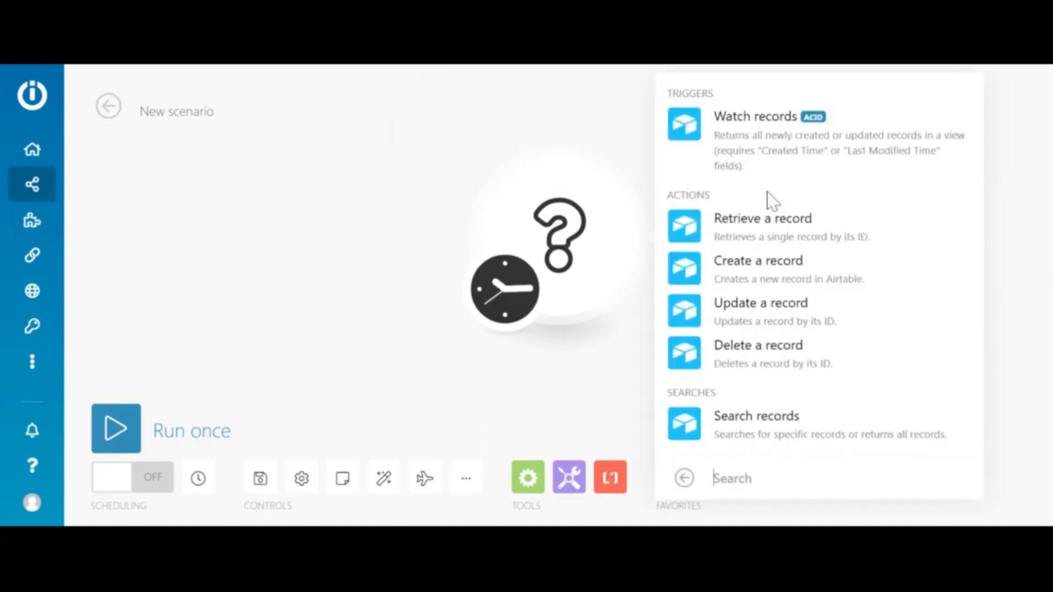
left_click(754, 116)
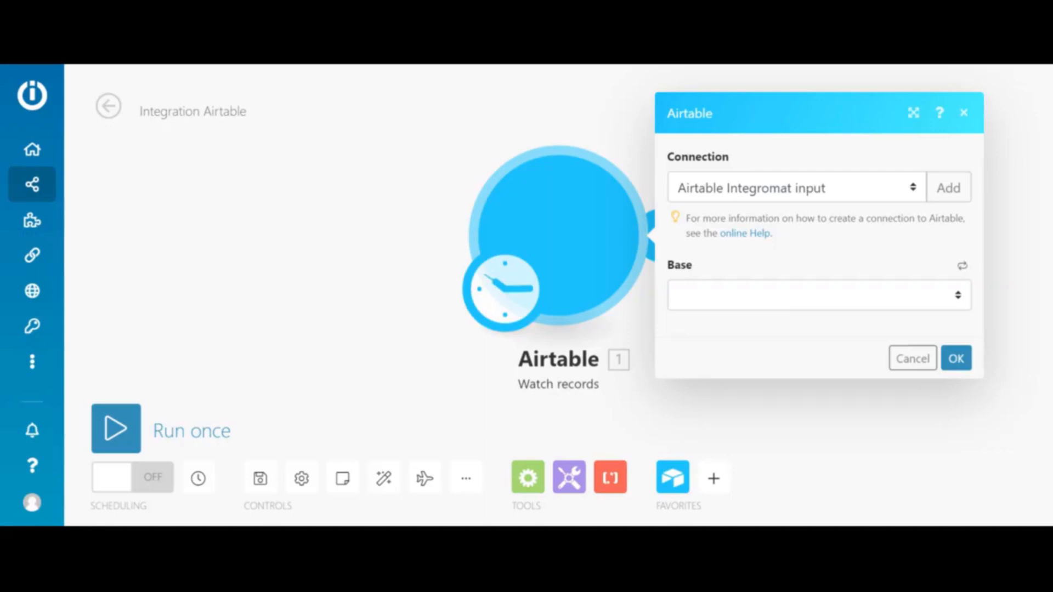
Set the trigger to B1, Table 1, Last Modified trigger field, Name label, starting from now on
left_click(812, 294)
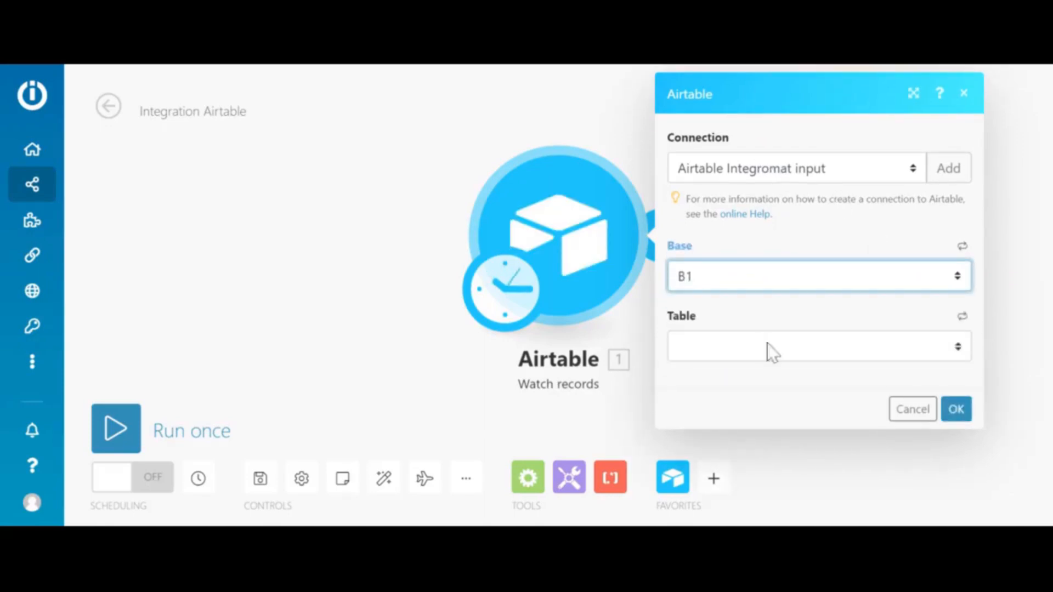
left_click(817, 347)
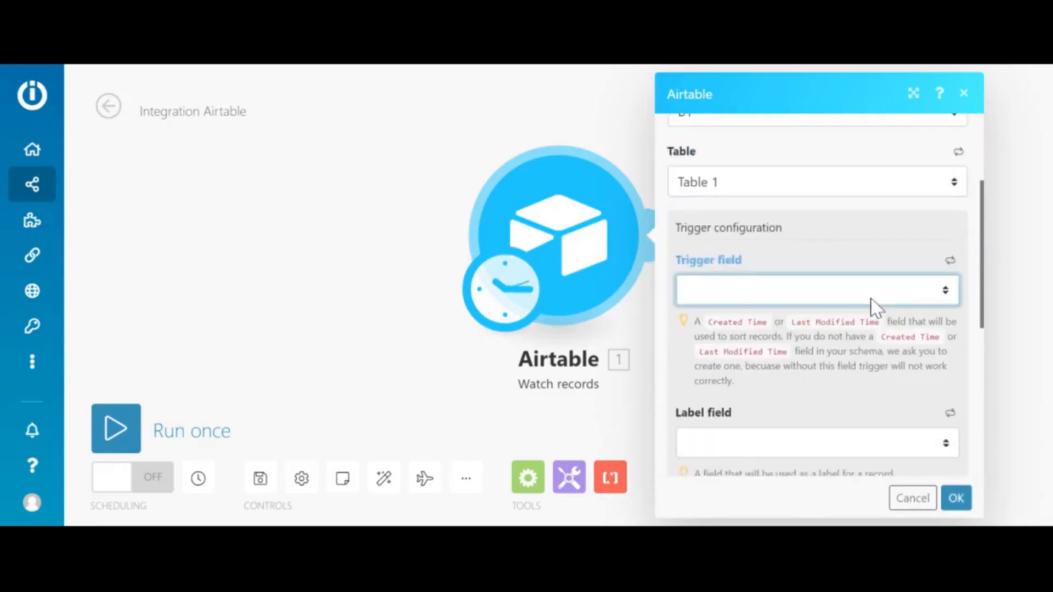
left_click(816, 290)
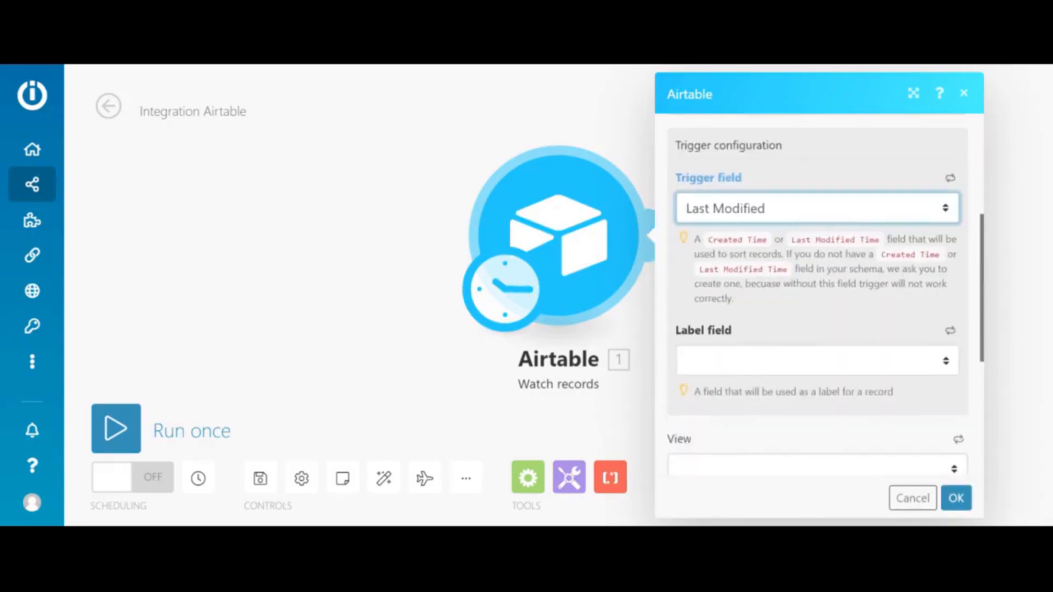
scroll("down", 3)
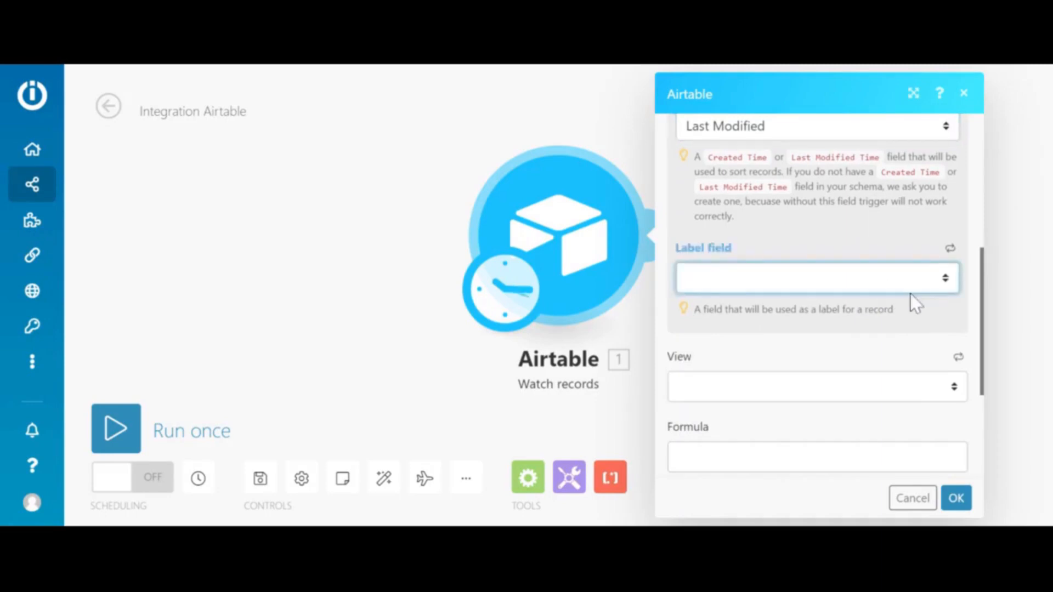
left_click(817, 278)
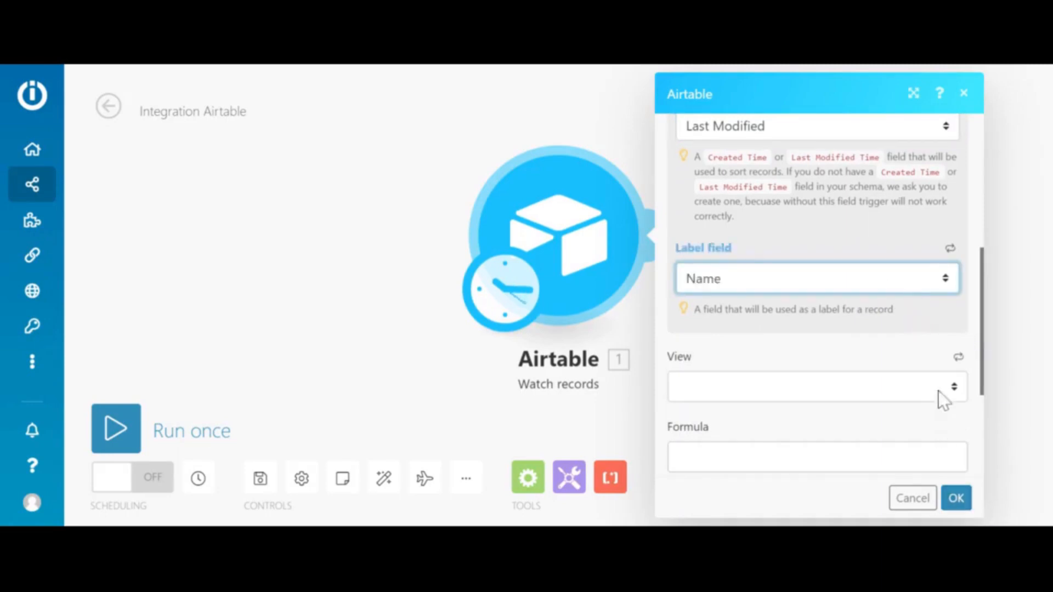
left_click(955, 497)
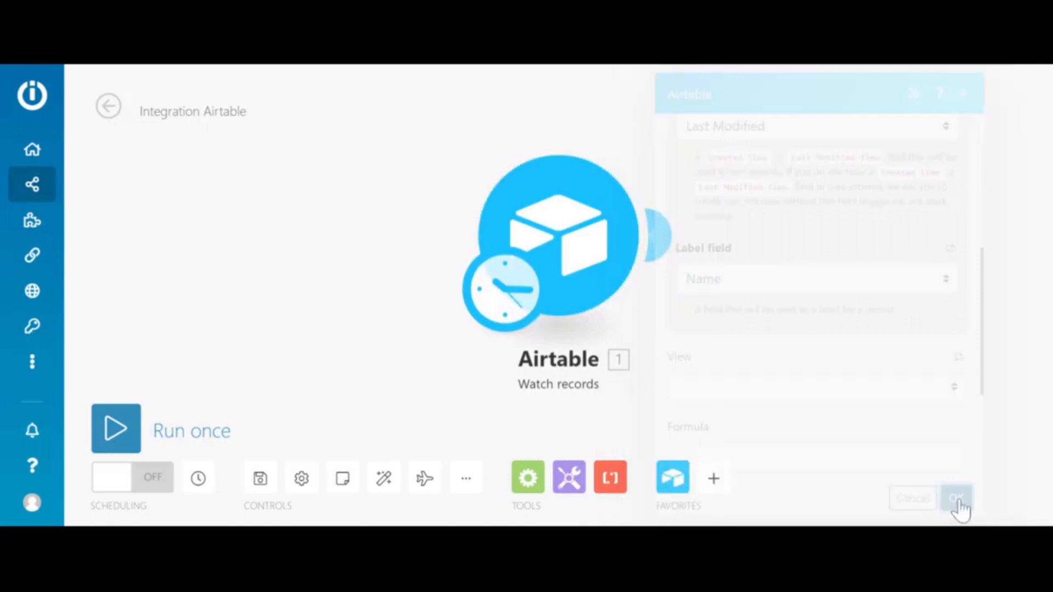
left_click(955, 499)
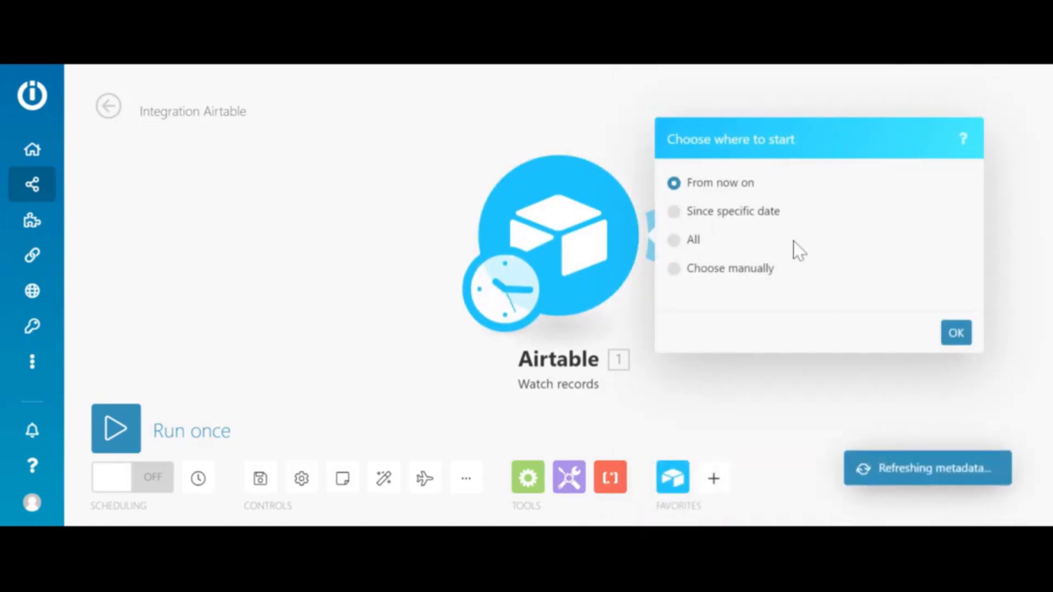
left_click(956, 332)
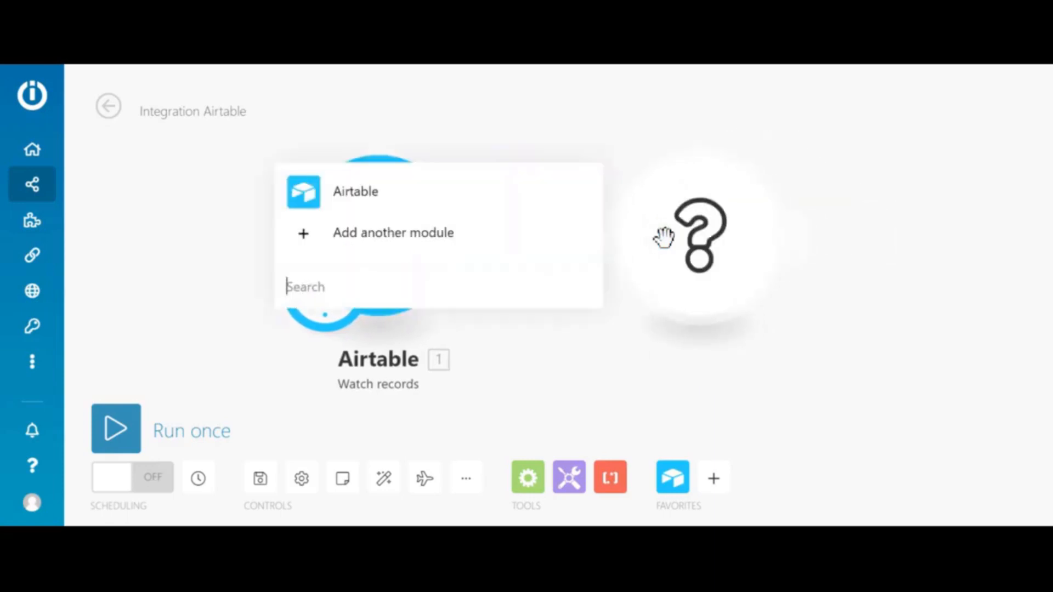
Add Airtable Search records on Table 1 with formula {Name} = "1. Name"
left_click(355, 192)
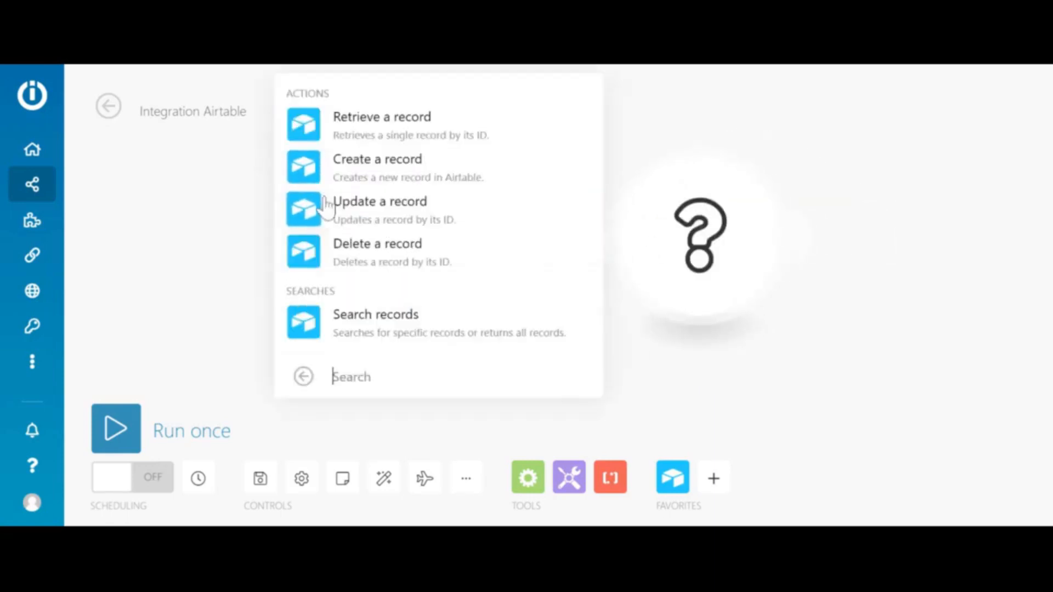
mouse_move(389, 332)
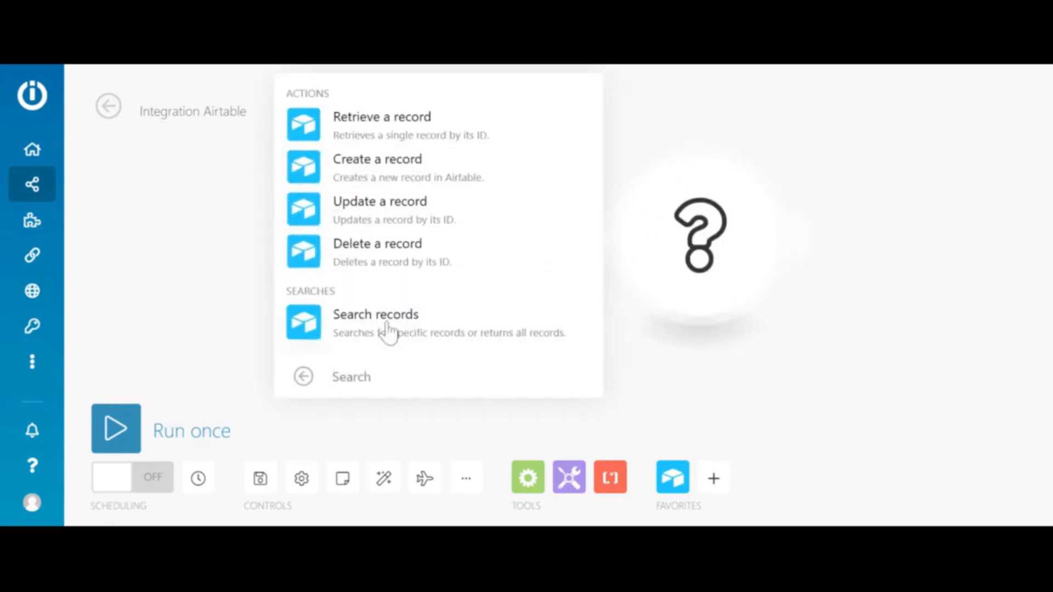
left_click(375, 314)
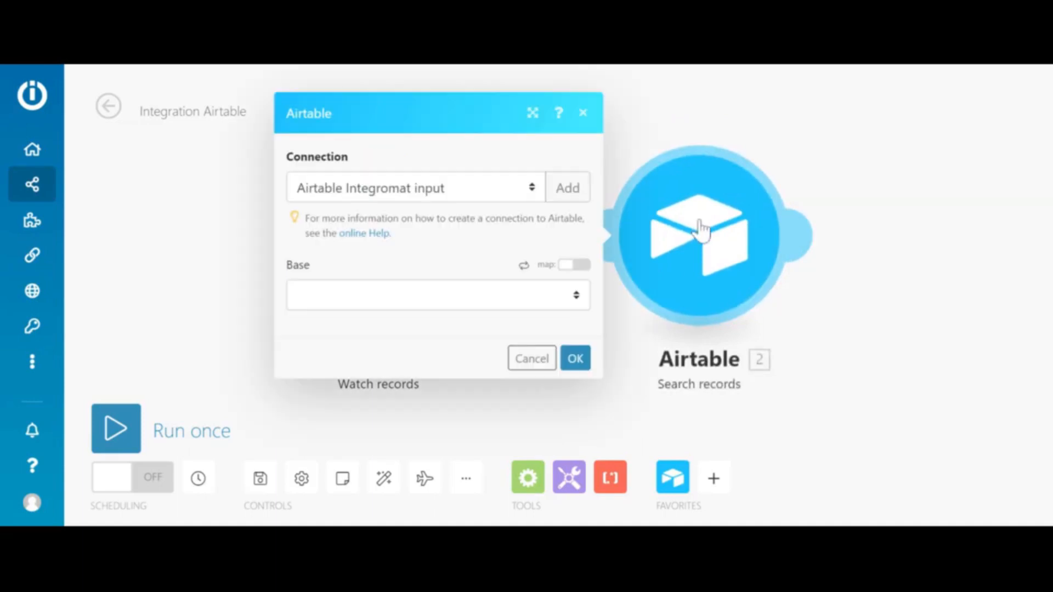
left_click(436, 295)
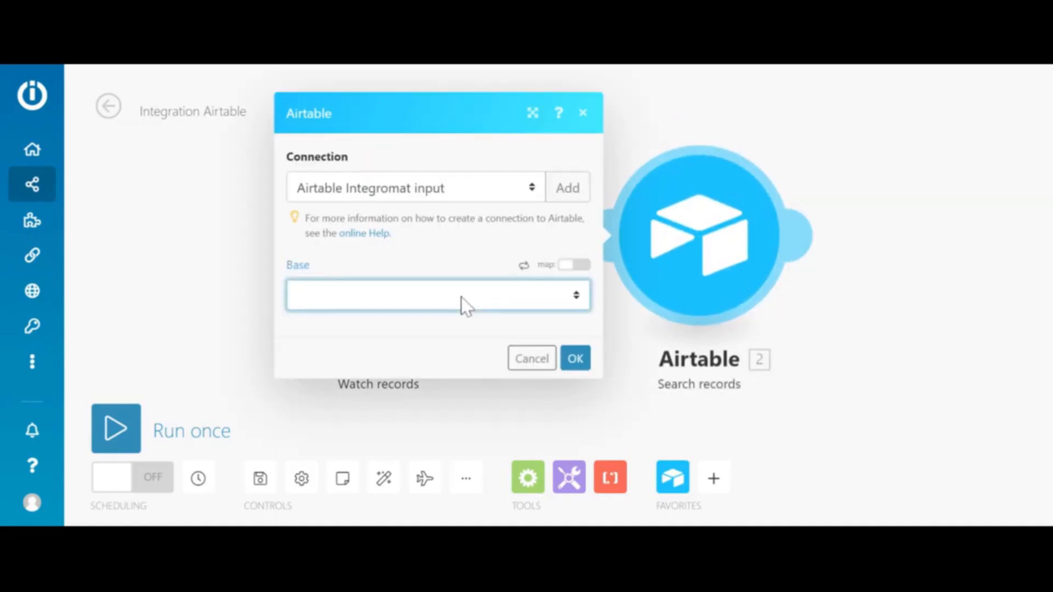
left_click(438, 296)
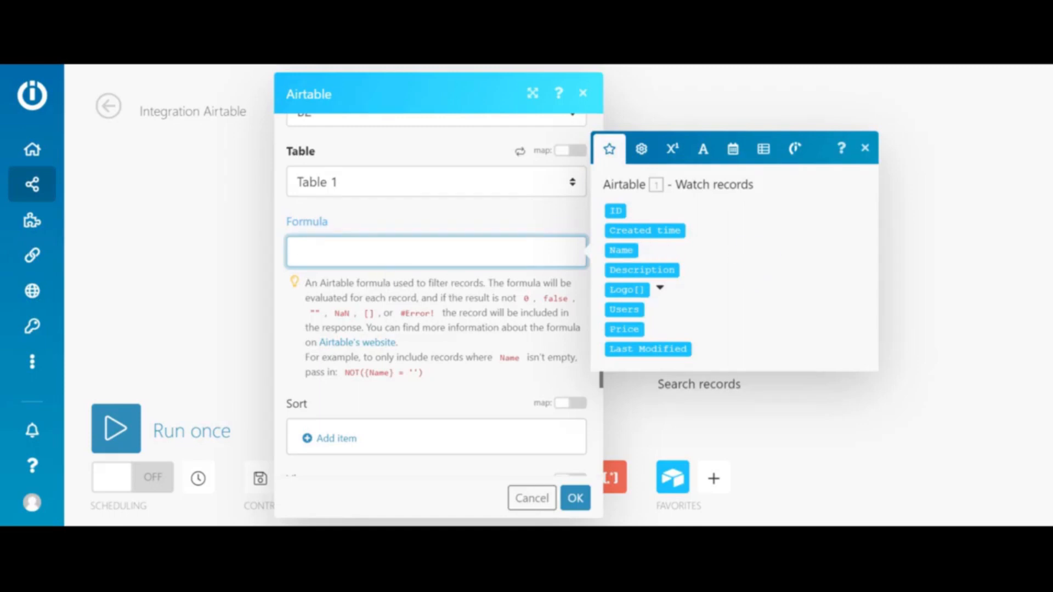
type("{Name} =\"1. Name")
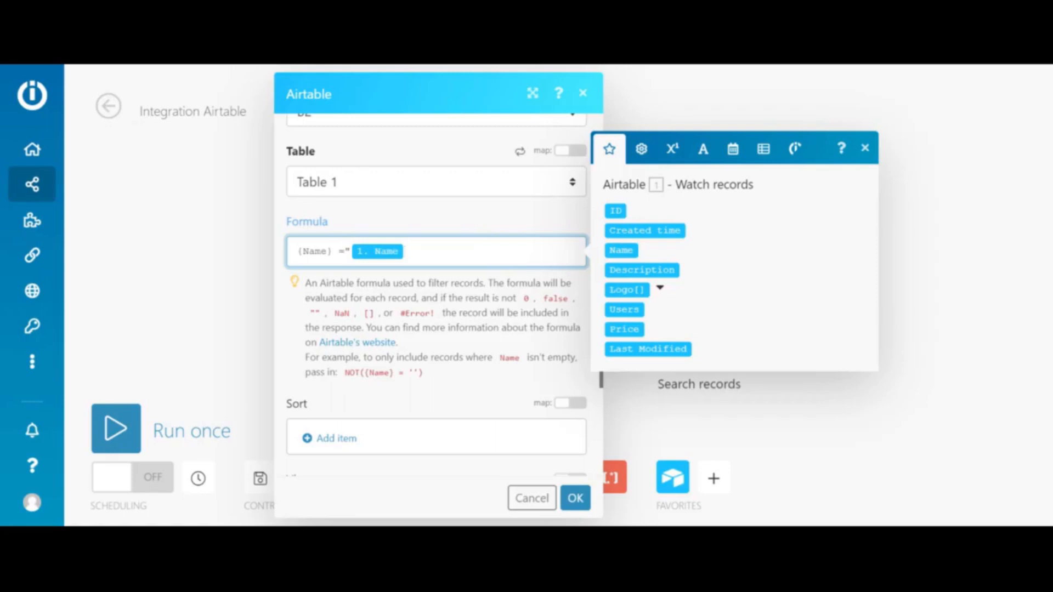
scroll("down", 3)
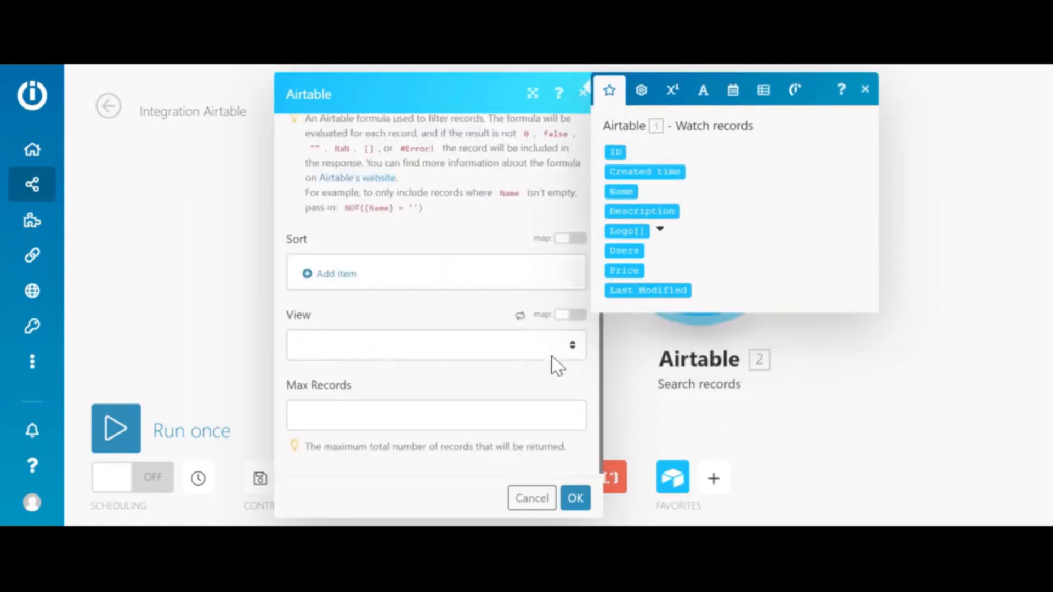
left_click(574, 497)
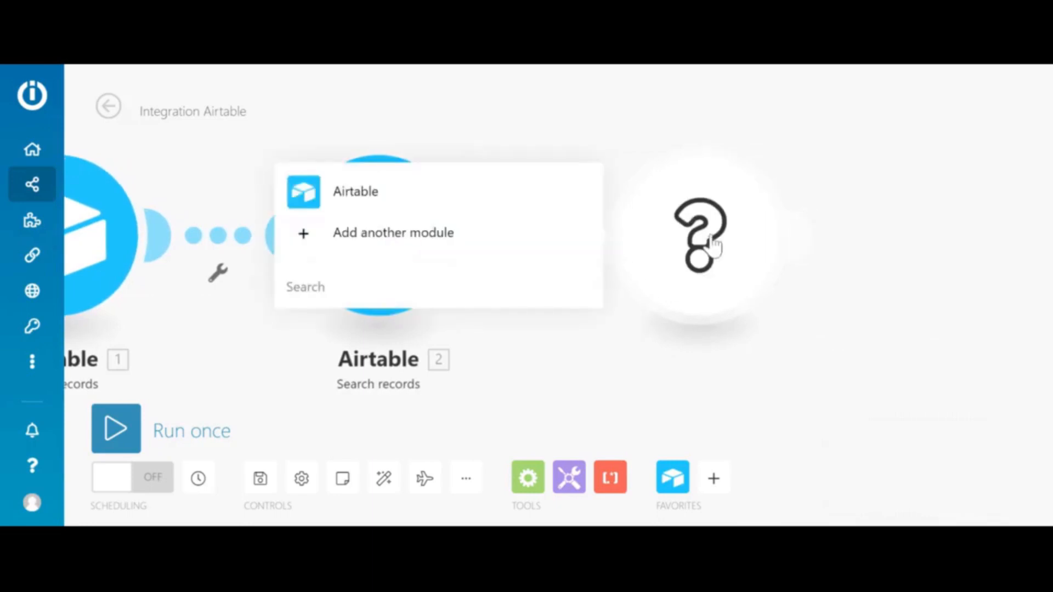
Add an Airtable Update a record step on Table 1, mapping Record Id to 2. ID
left_click(355, 191)
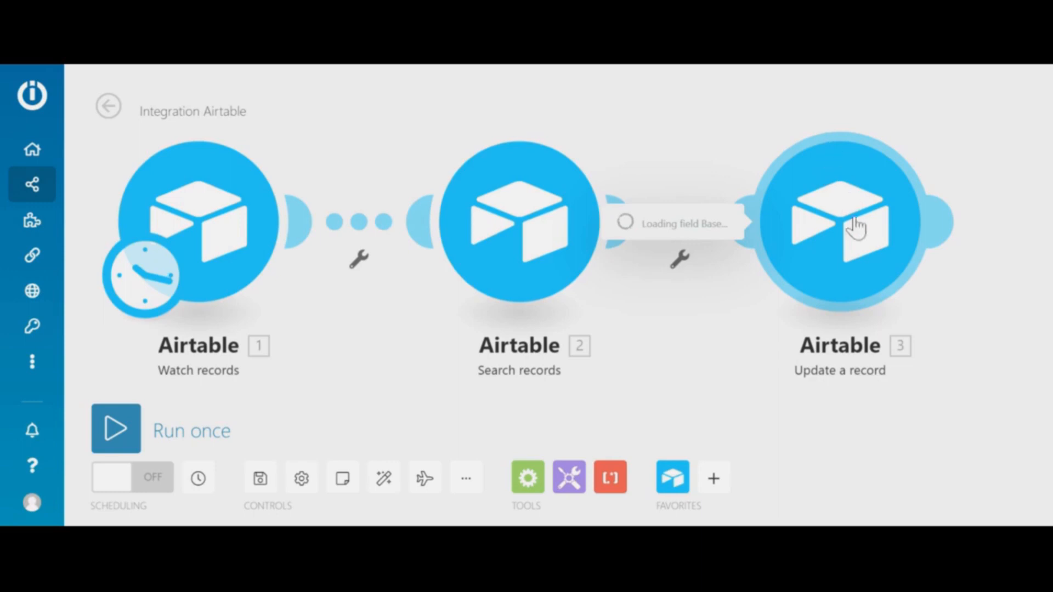
left_click(517, 222)
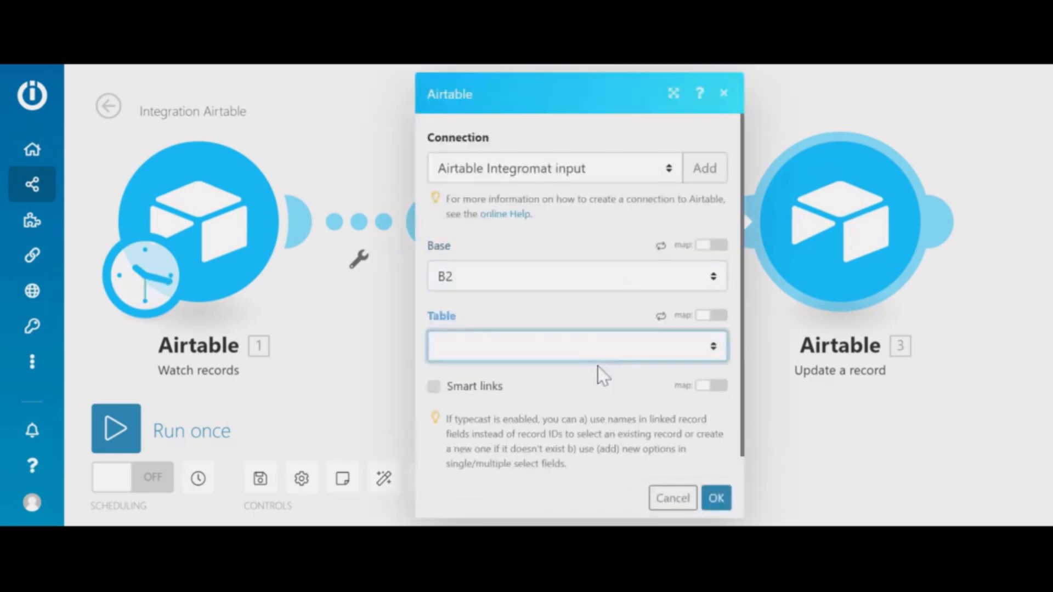
left_click(576, 346)
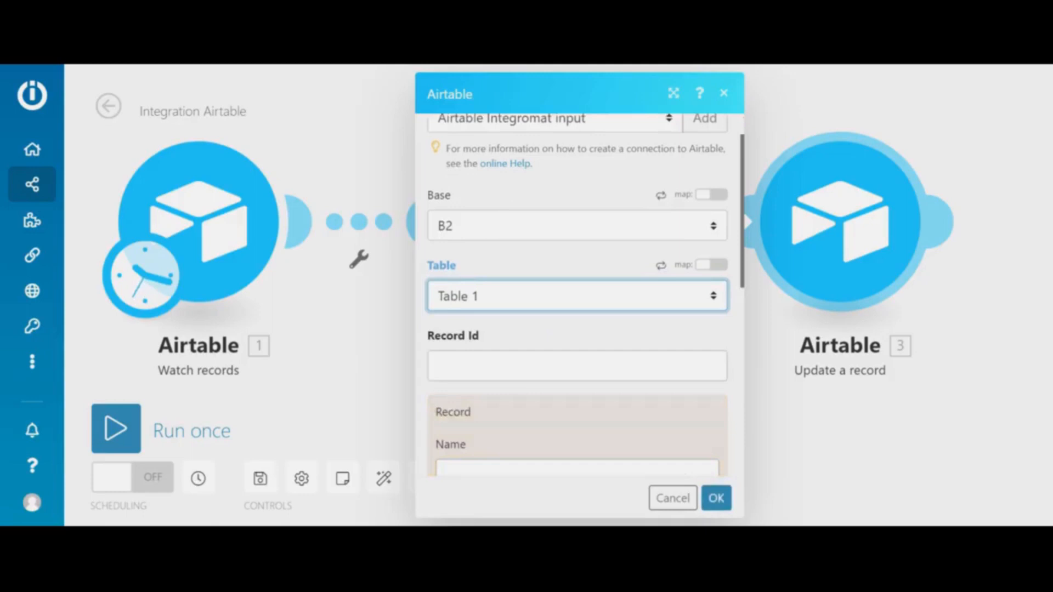
left_click(575, 366)
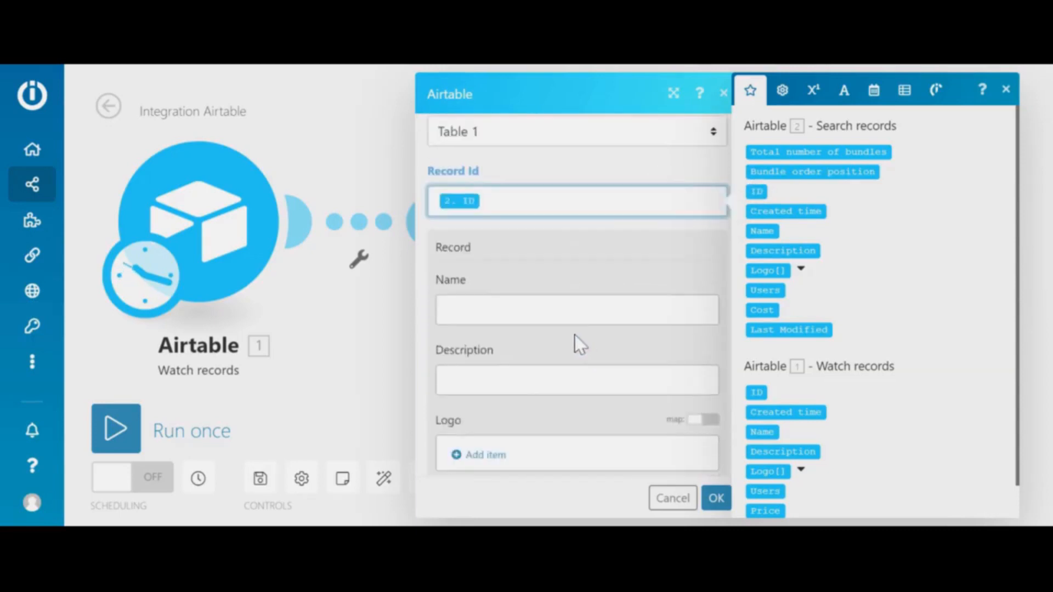
Map the watched record's Name and logo file into the update fields
left_click(577, 309)
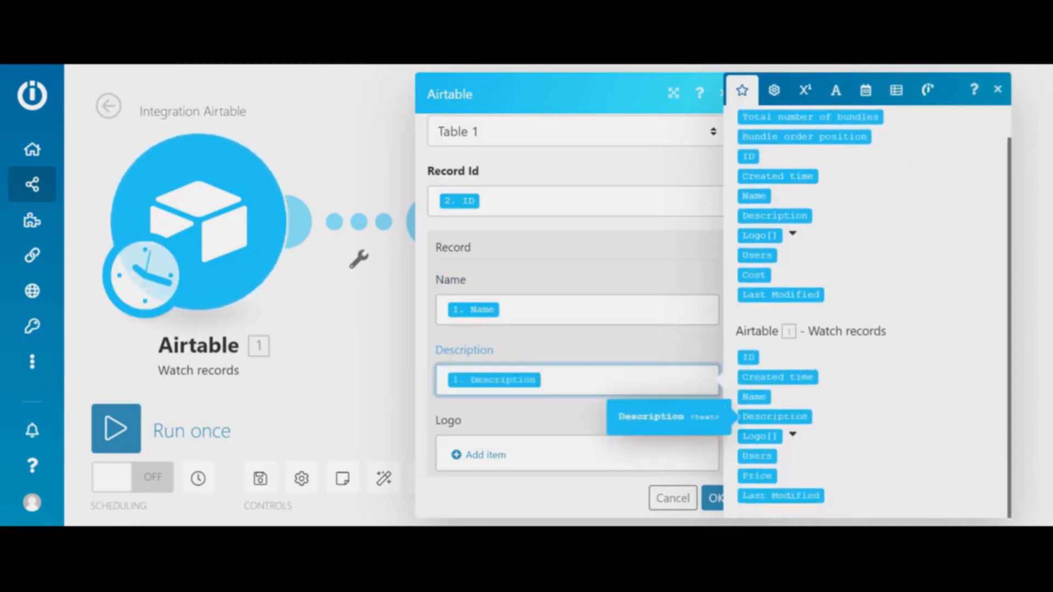
left_click(484, 455)
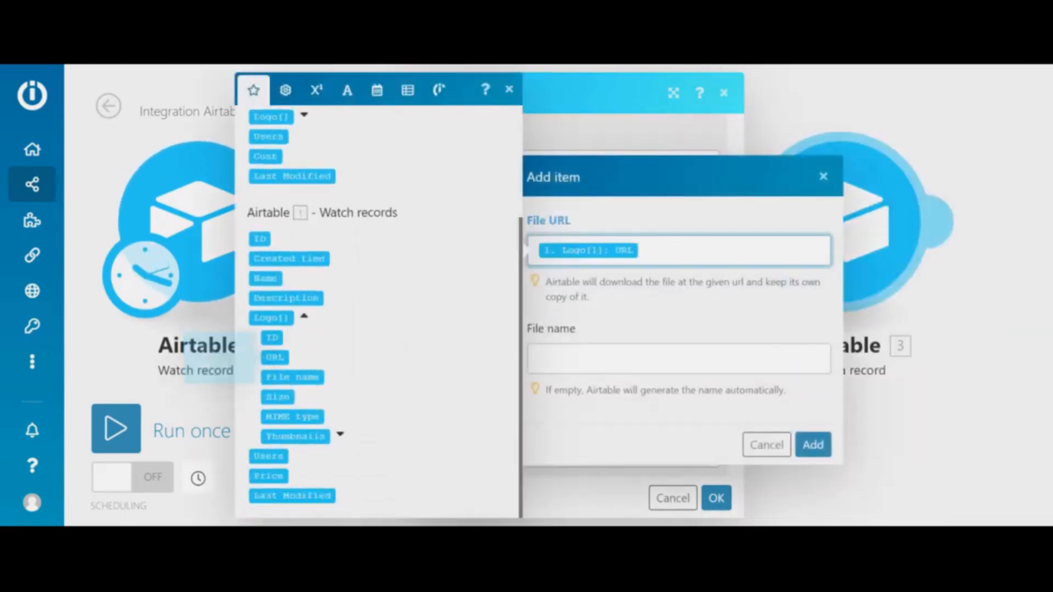
left_click(678, 358)
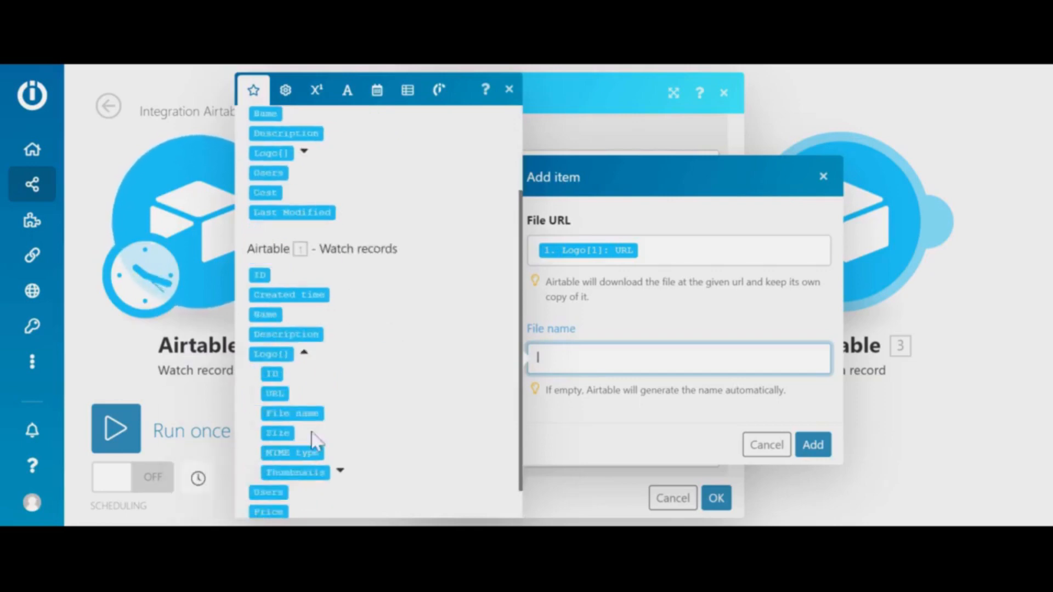
left_click(812, 445)
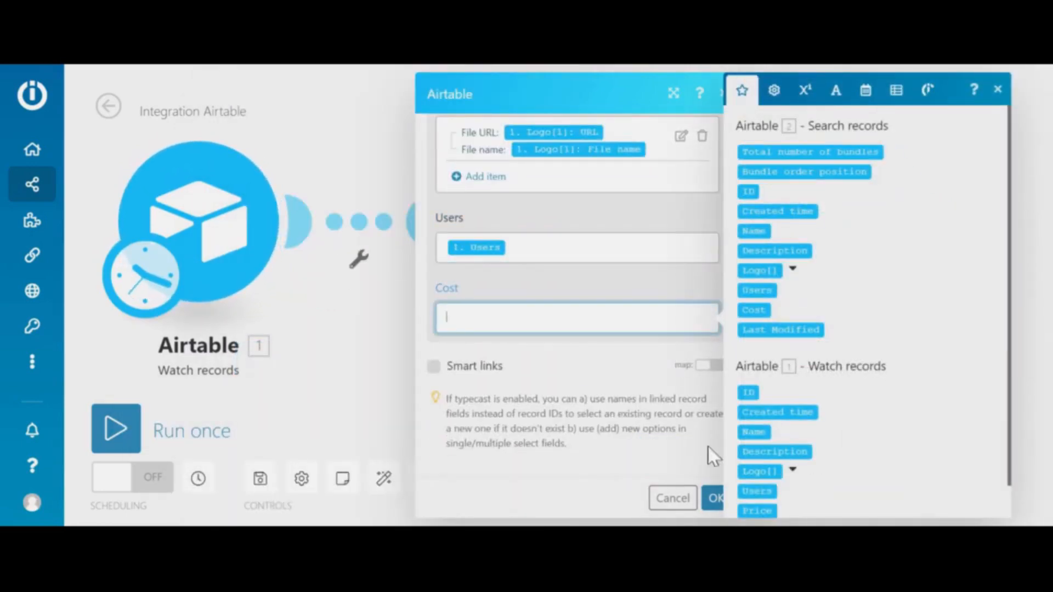
left_click(715, 499)
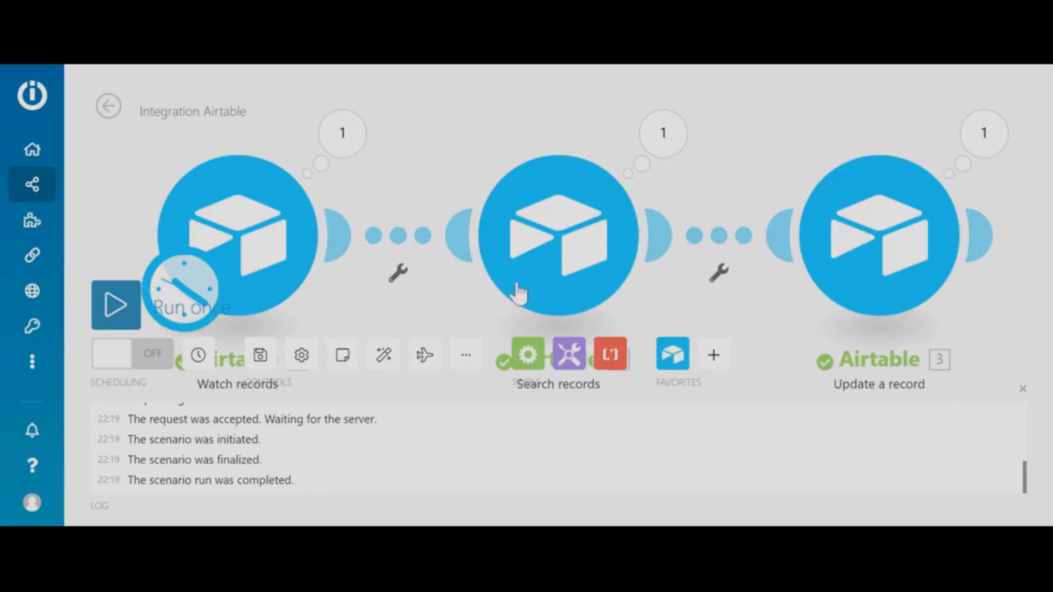
Inspect the Search records module's output bubble after running the scenario once
left_click(114, 304)
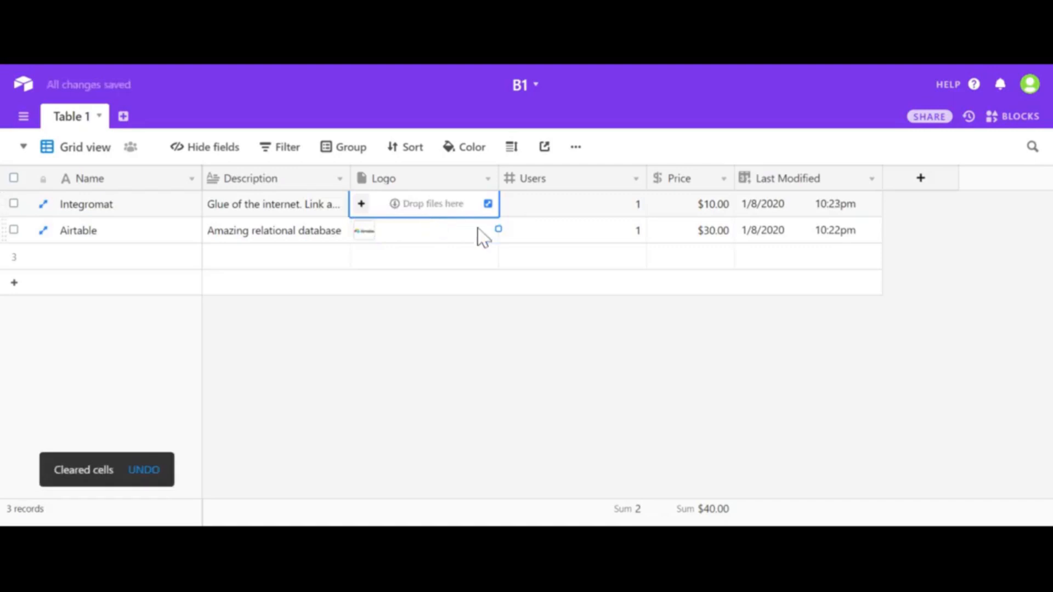
Upload integromat.png as the Integromat record's new logo in B1
left_click(360, 203)
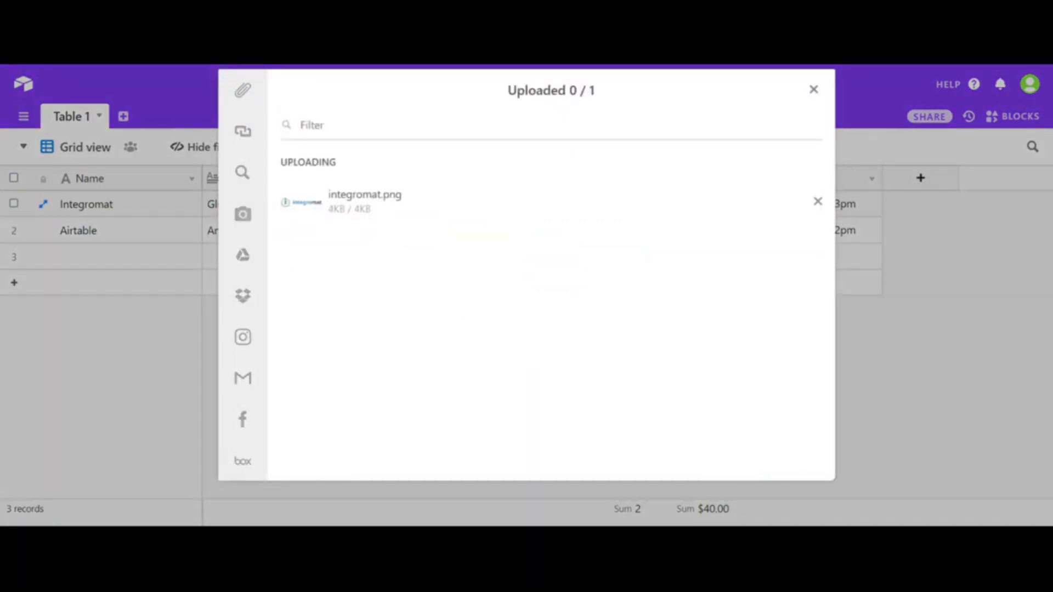
left_click(813, 89)
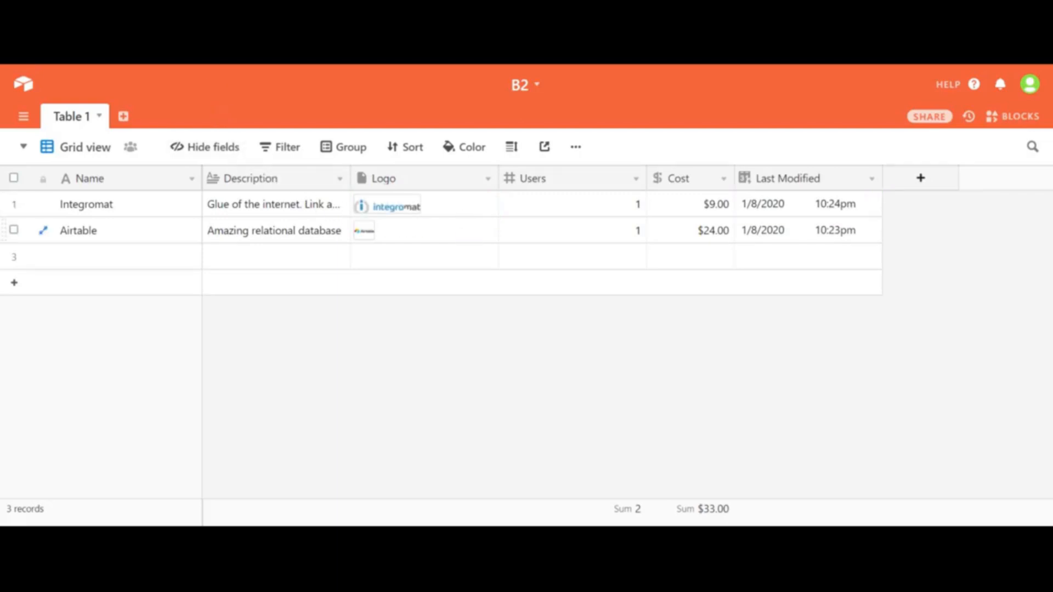
mouse_move(933, 73)
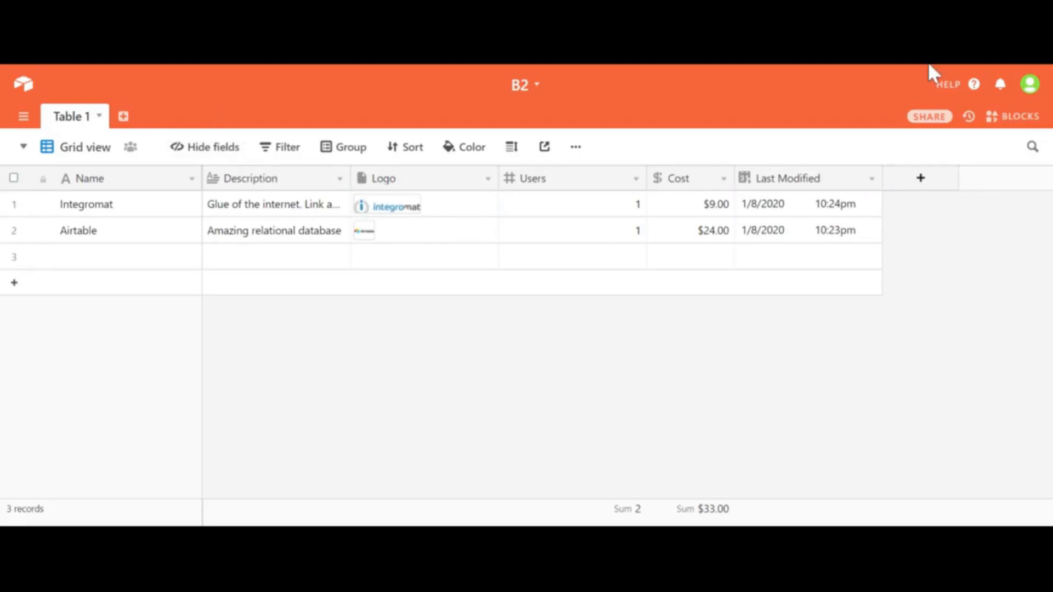